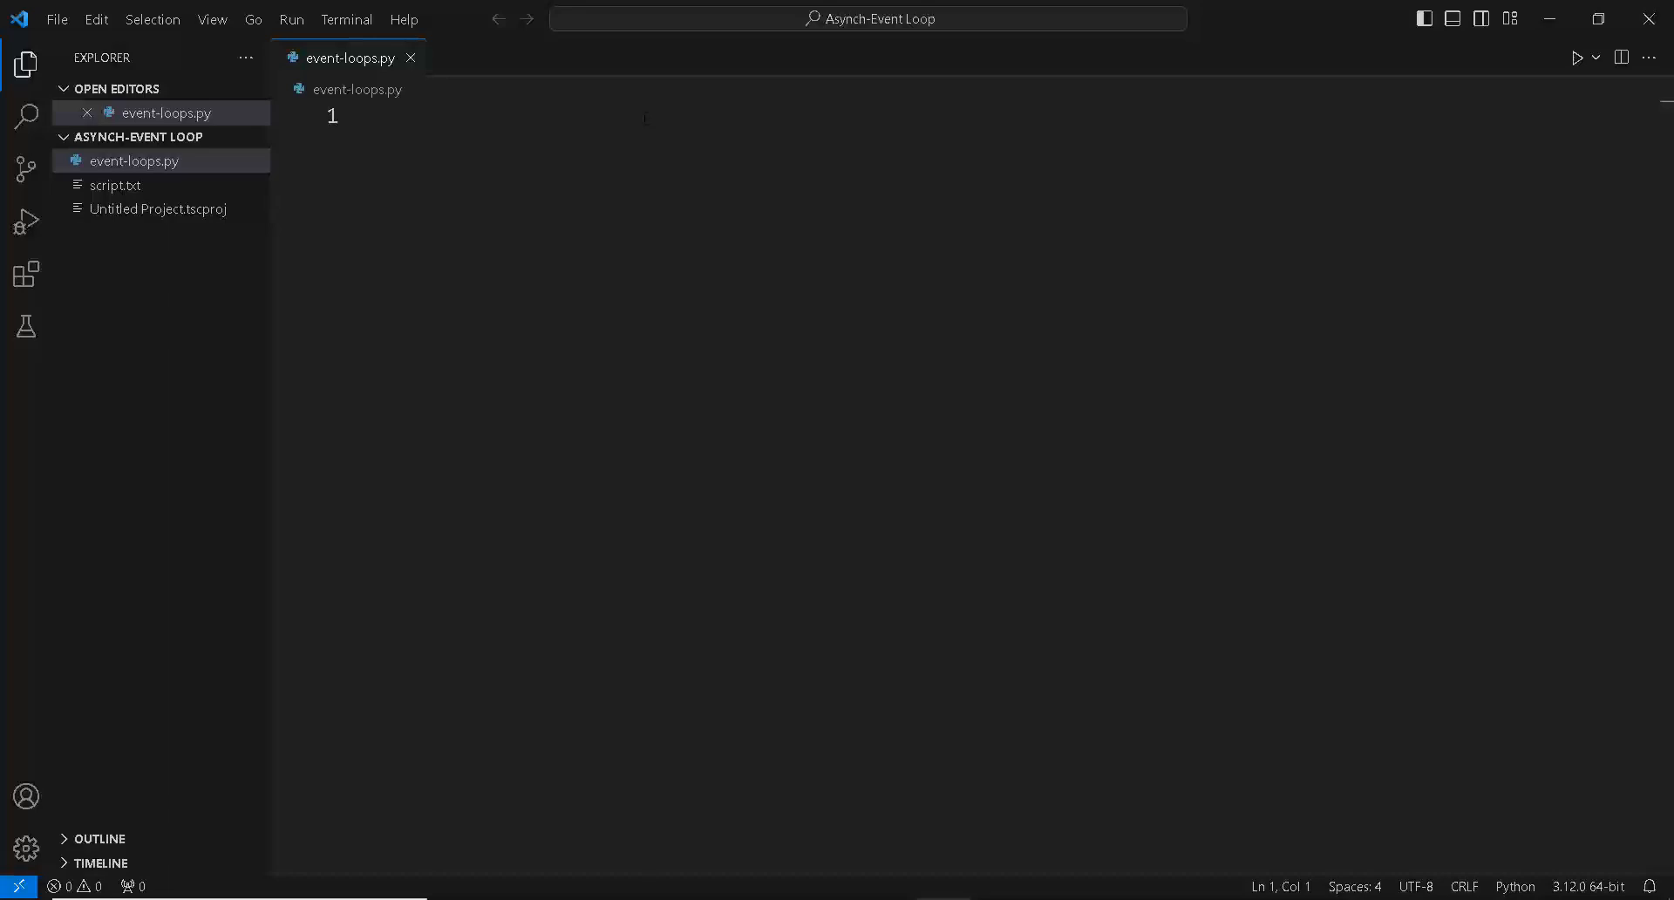
Step: Import asyncio and define async def main() that prints 'started'
type("import a")
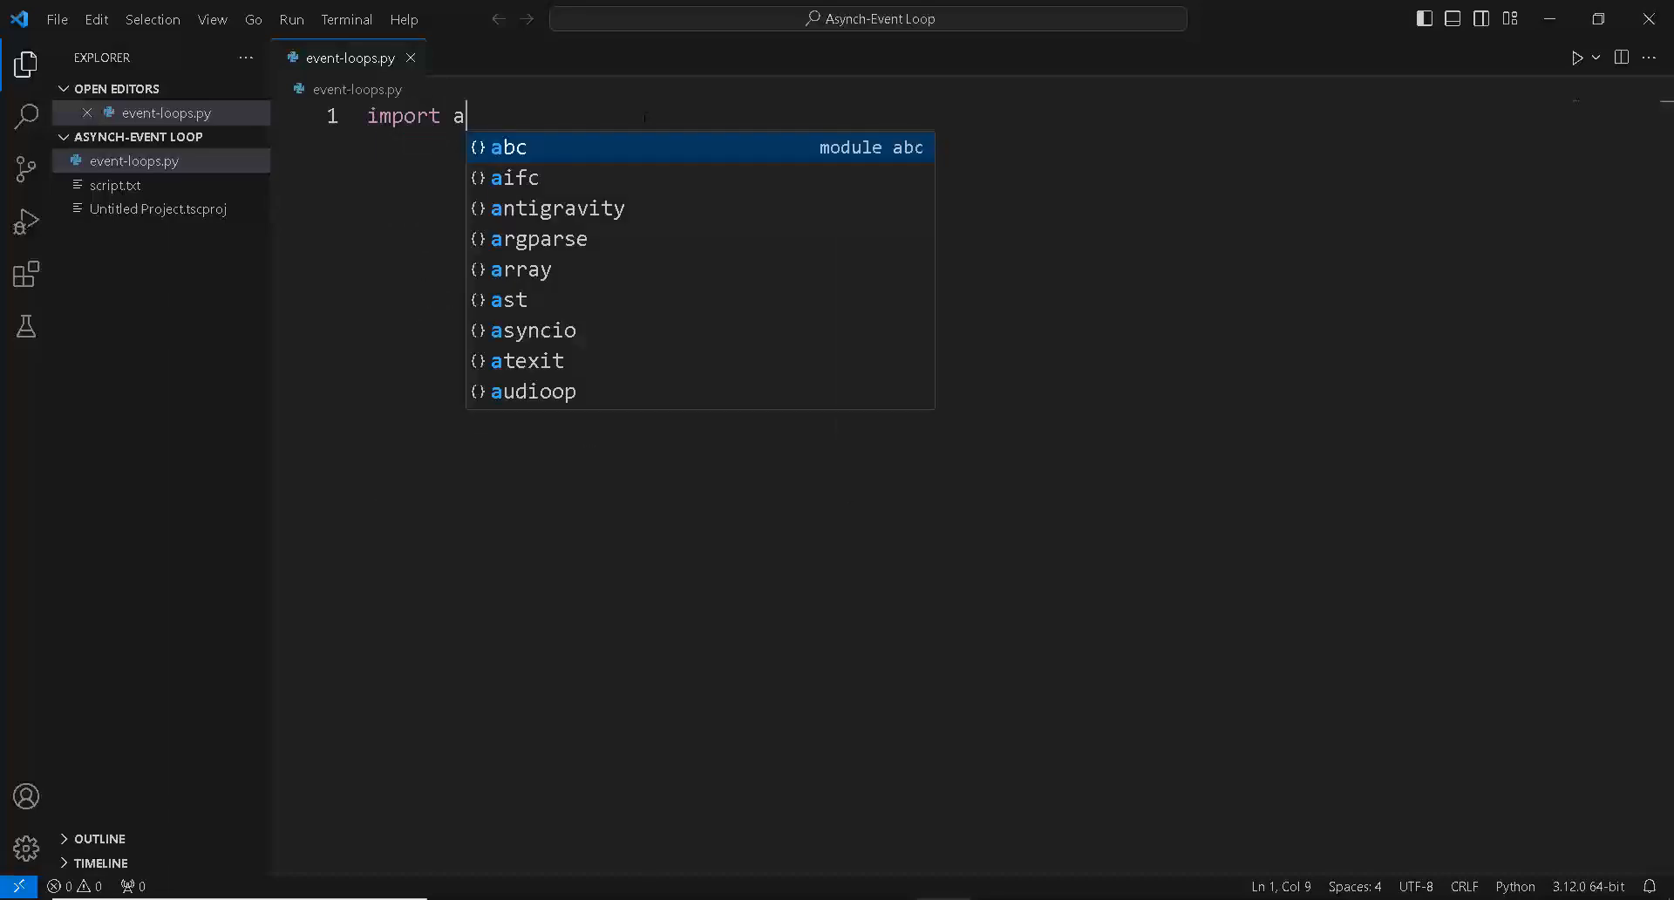
type("syncio")
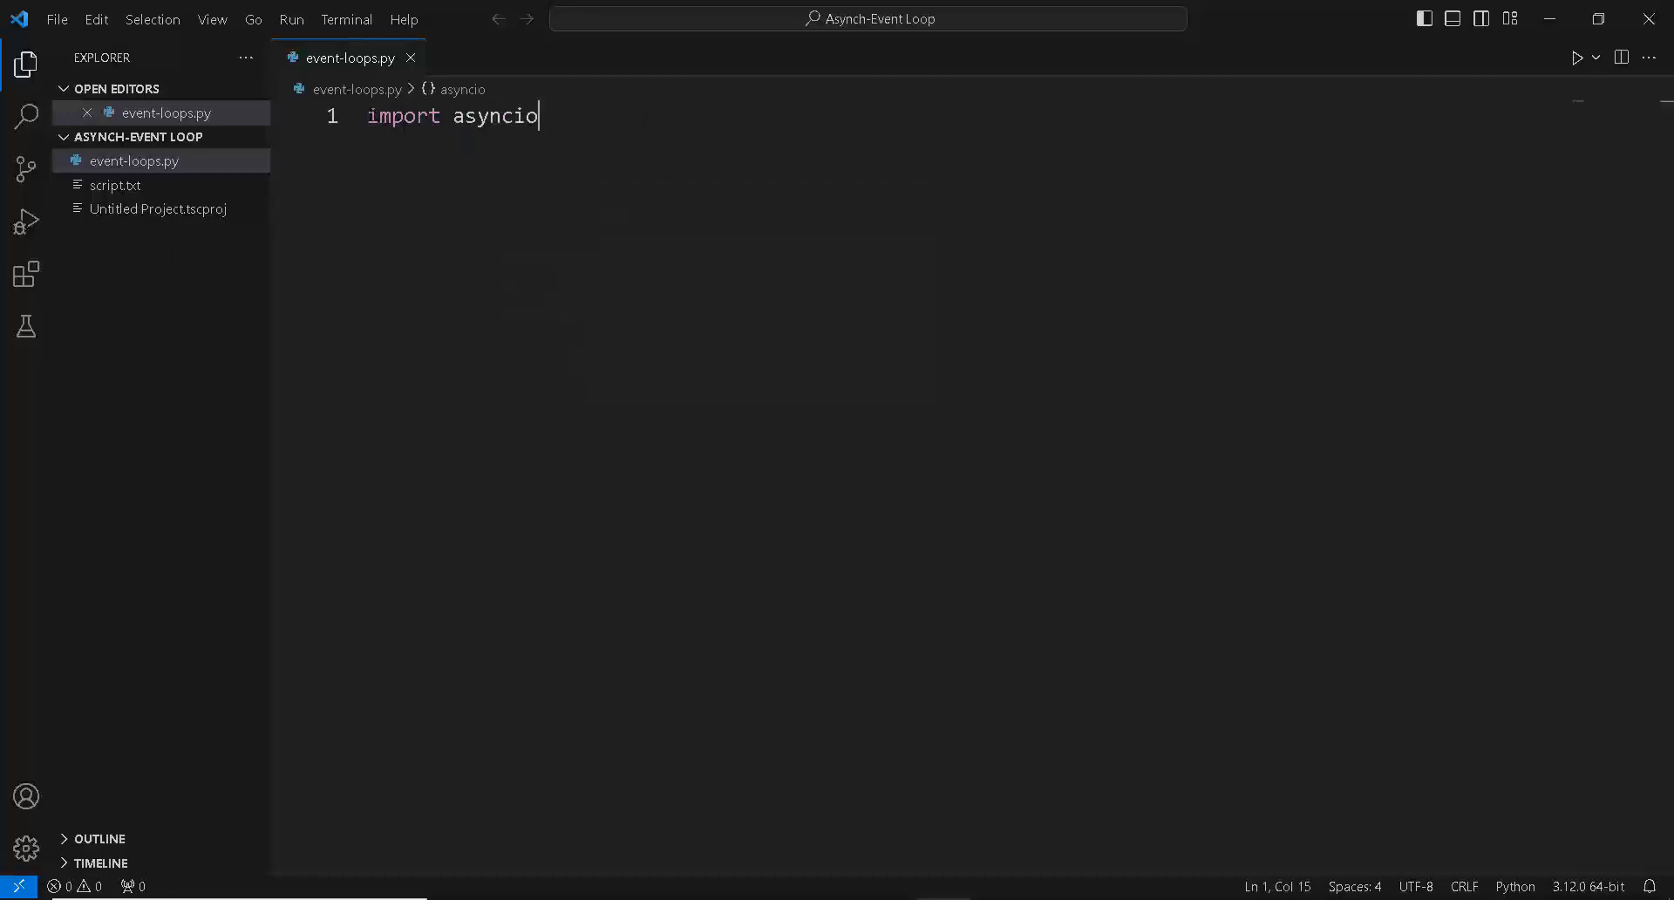
key("Enter")
type("# which will help us execute those co-routines in an asynchrounours fasion.")
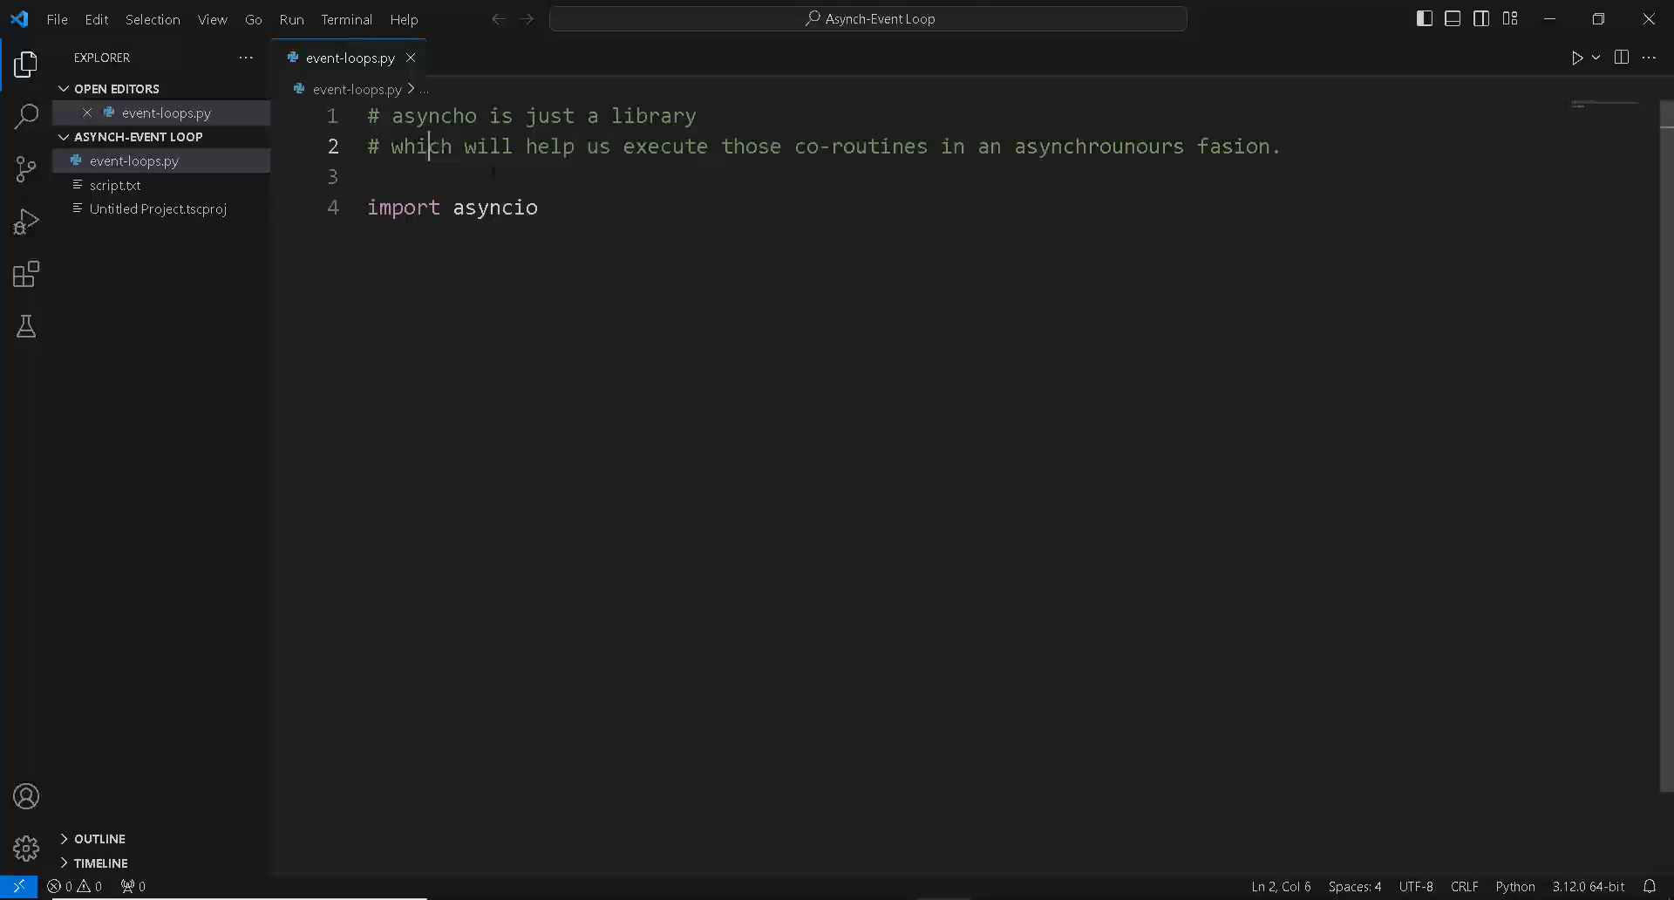
type("a")
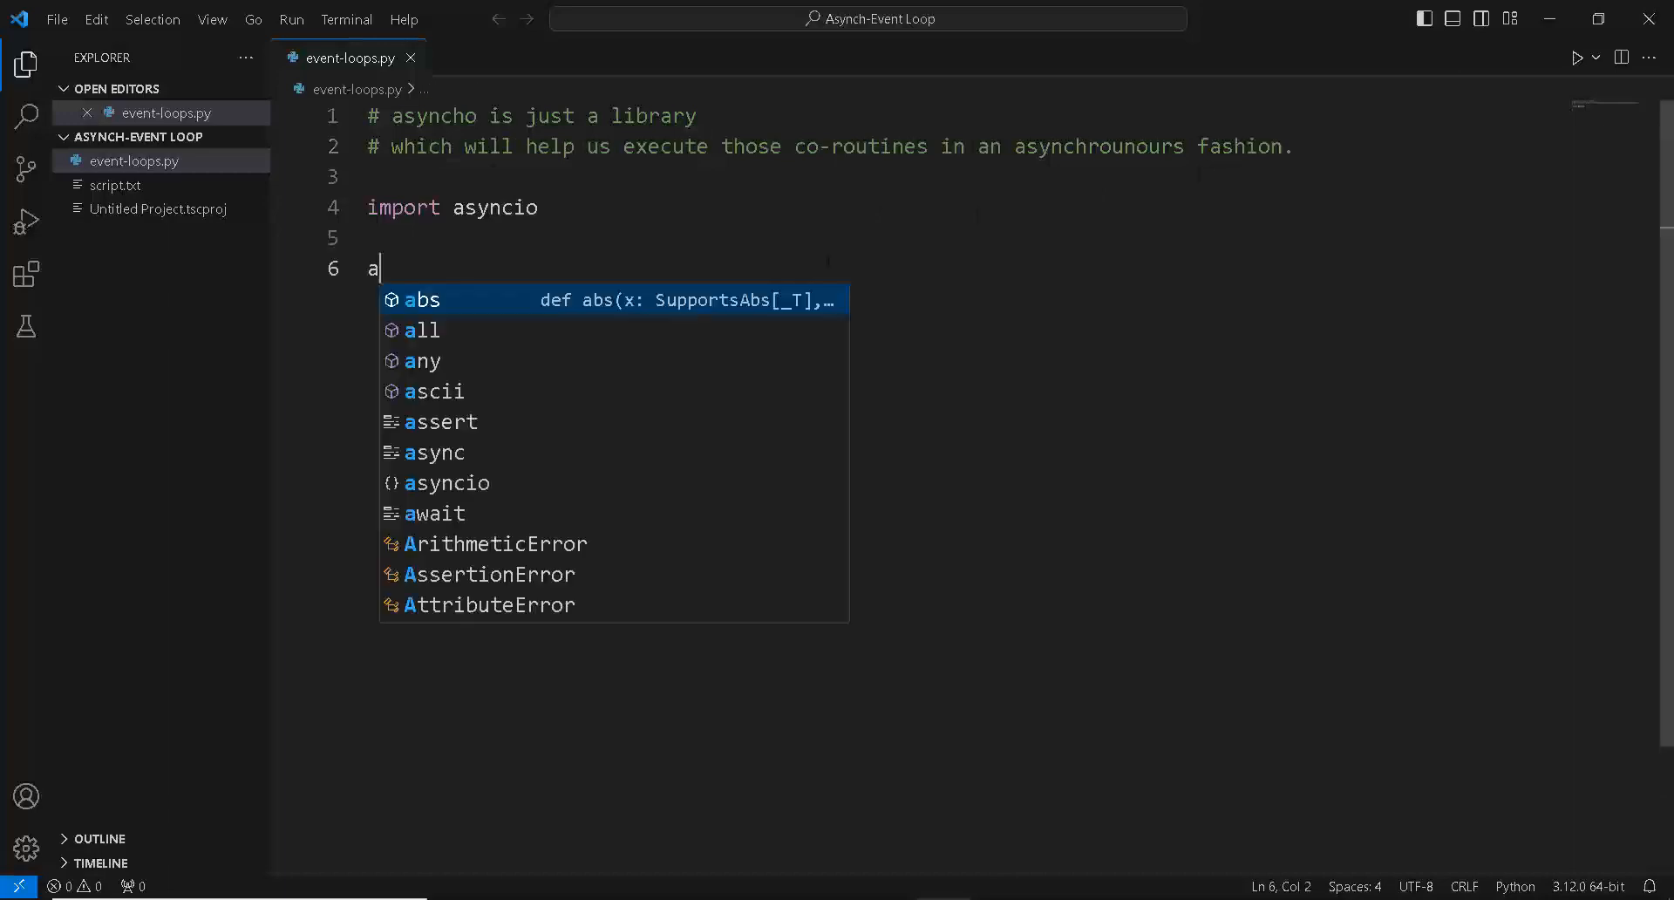
type("sync")
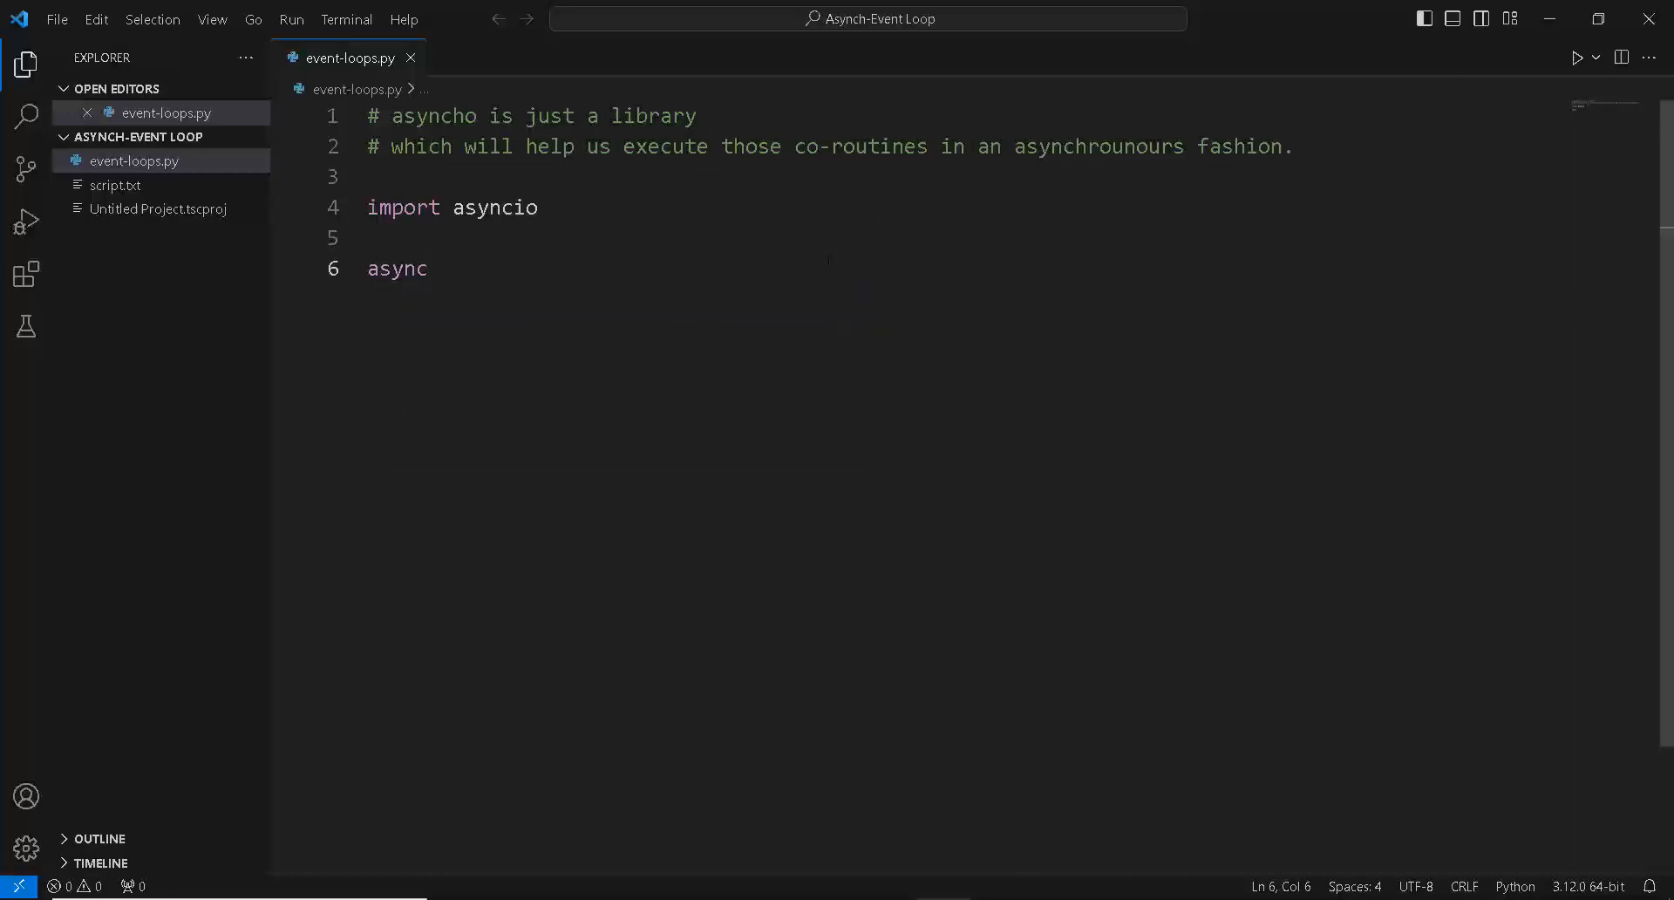
type("def main")
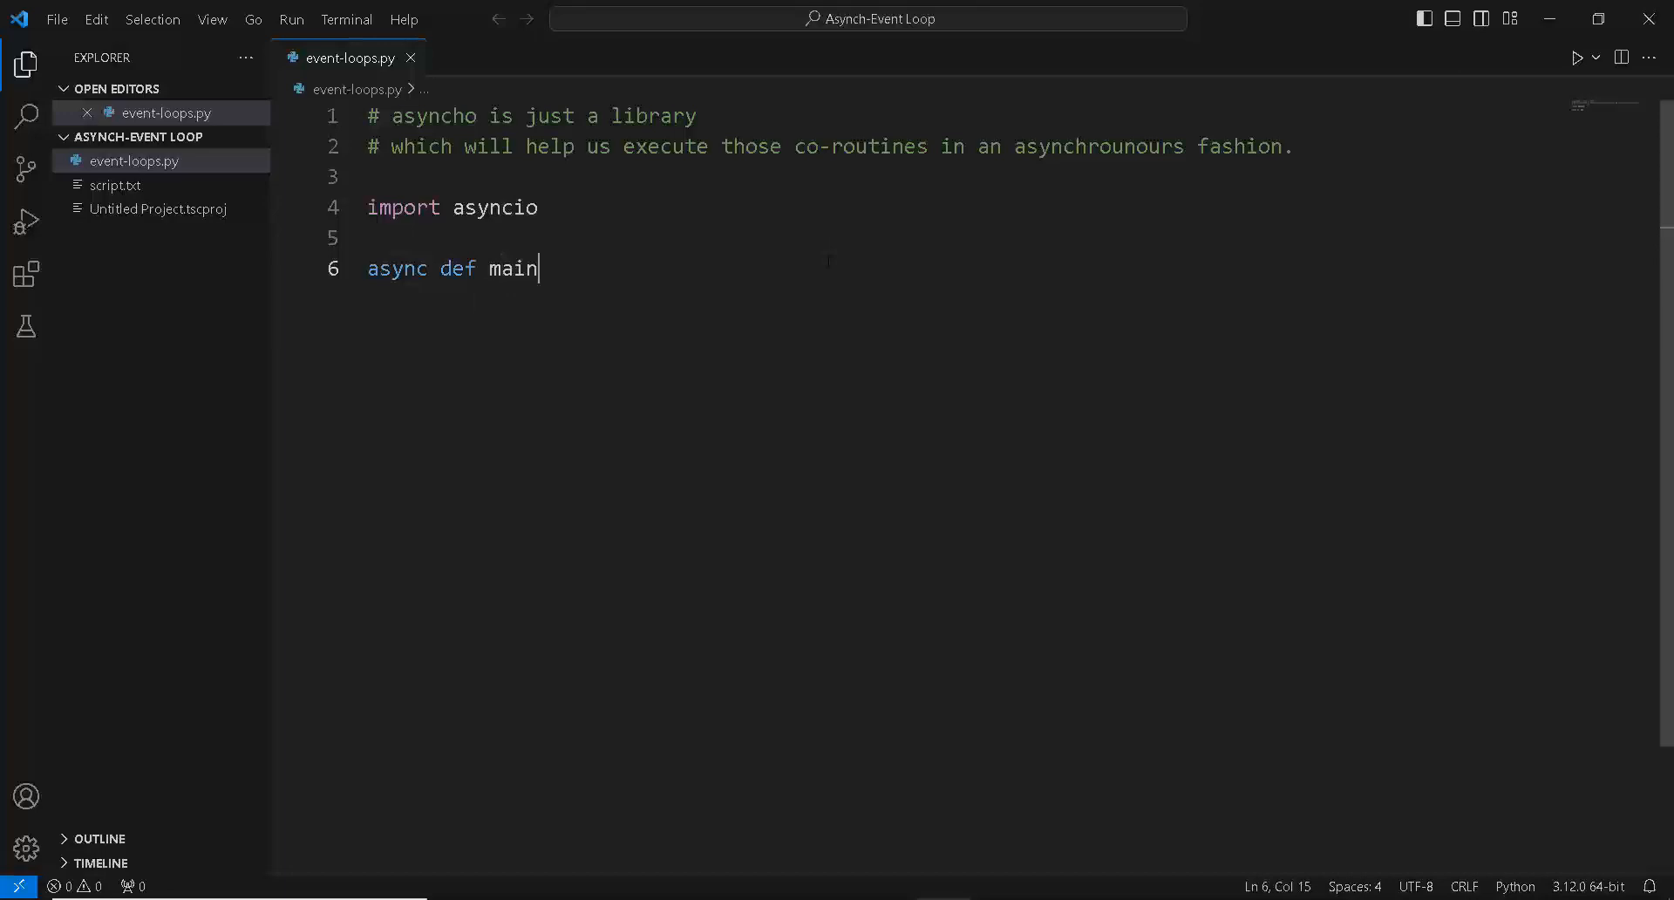
type("():")
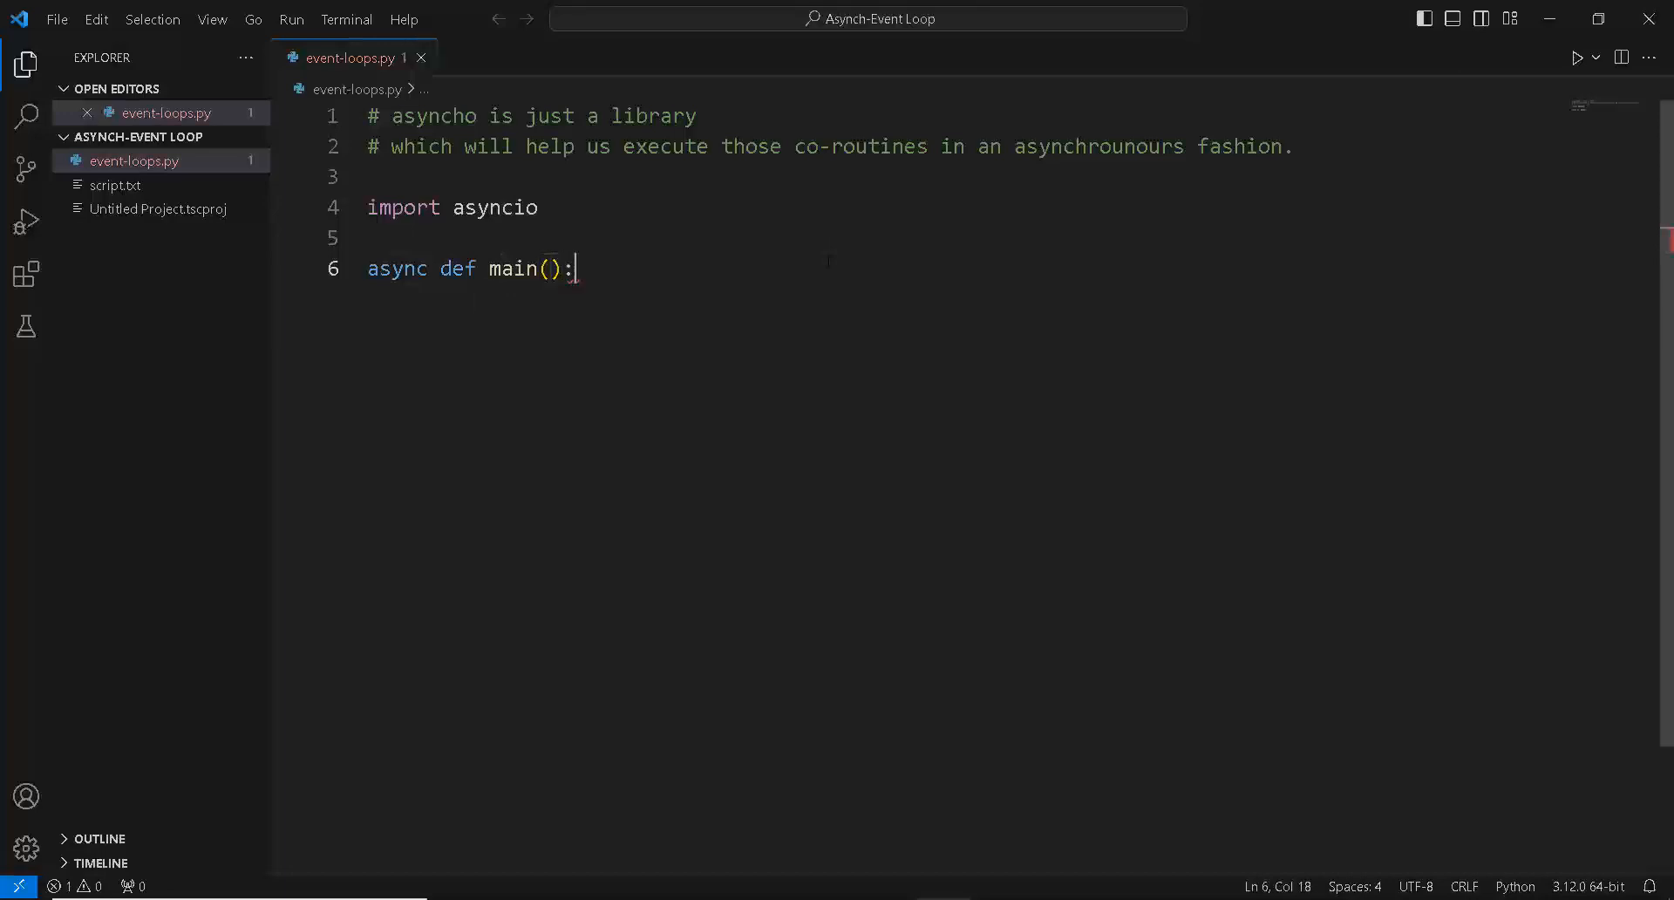
type("print('started")
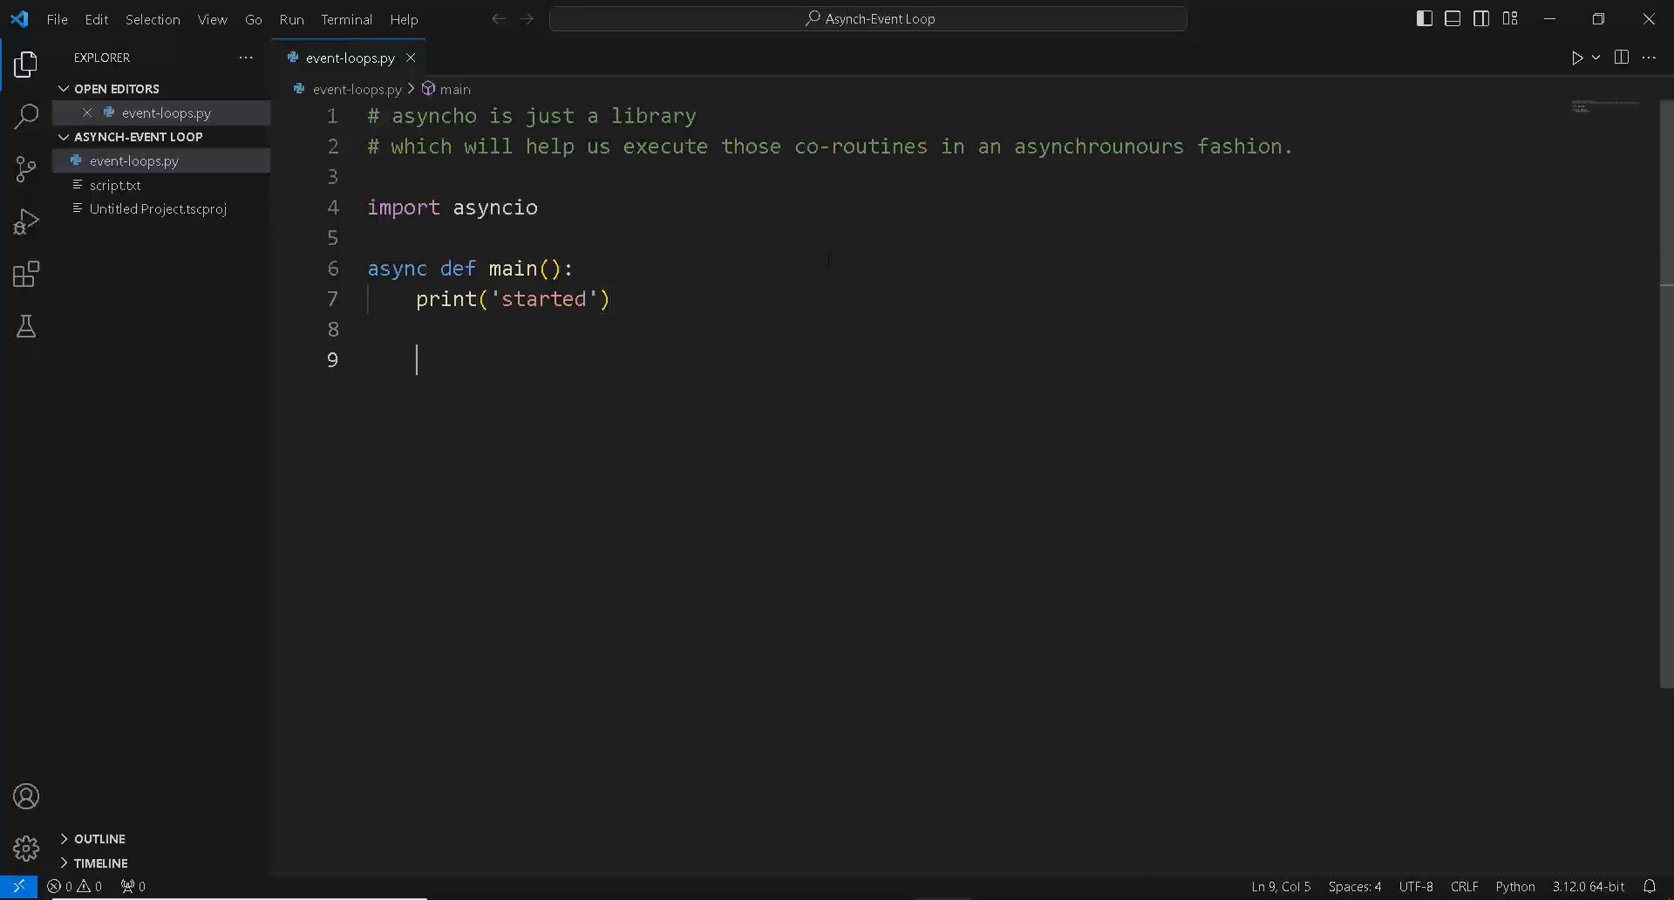
Step: Add the comments and run main() with asyncio.run(main())
type("a")
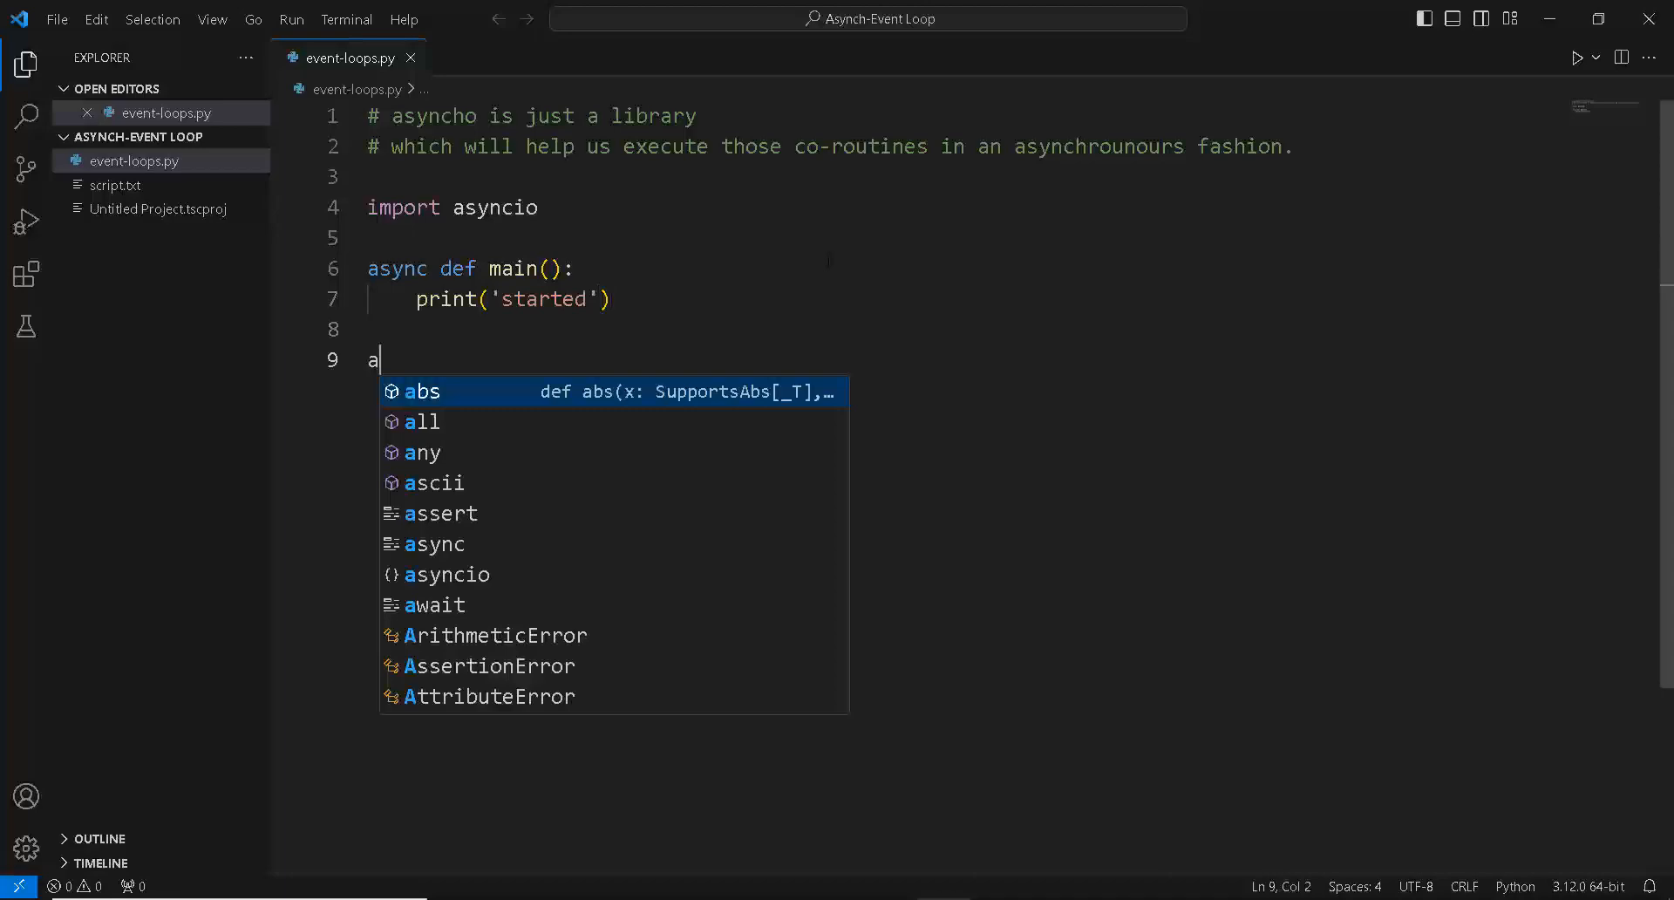
type("syncio.run(")
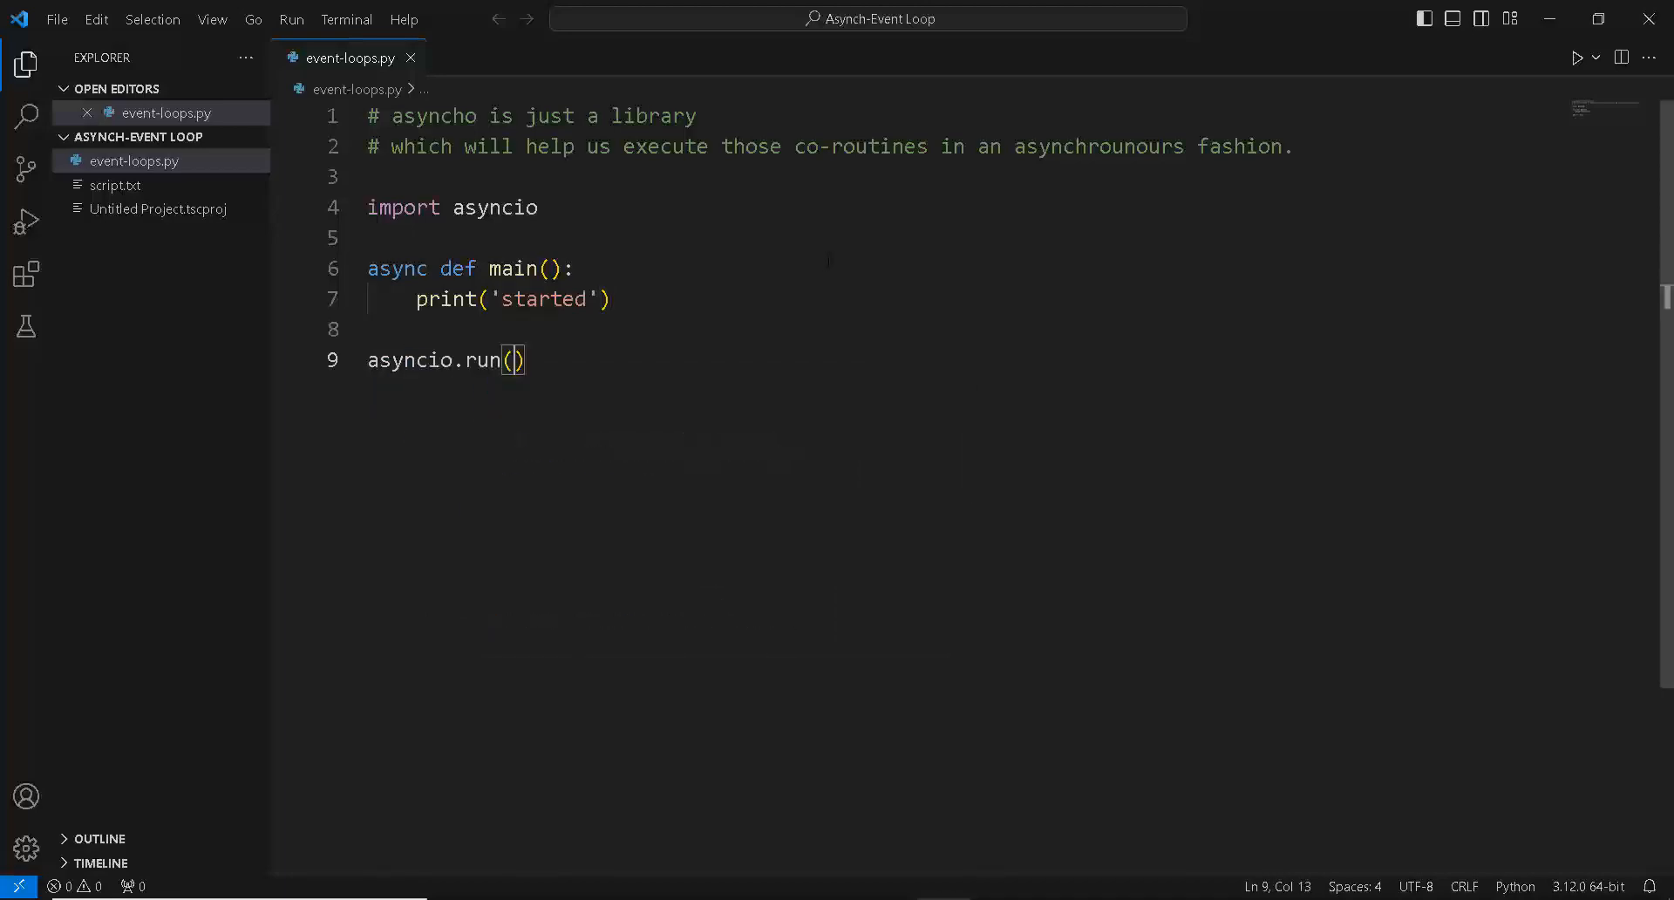
type("c")
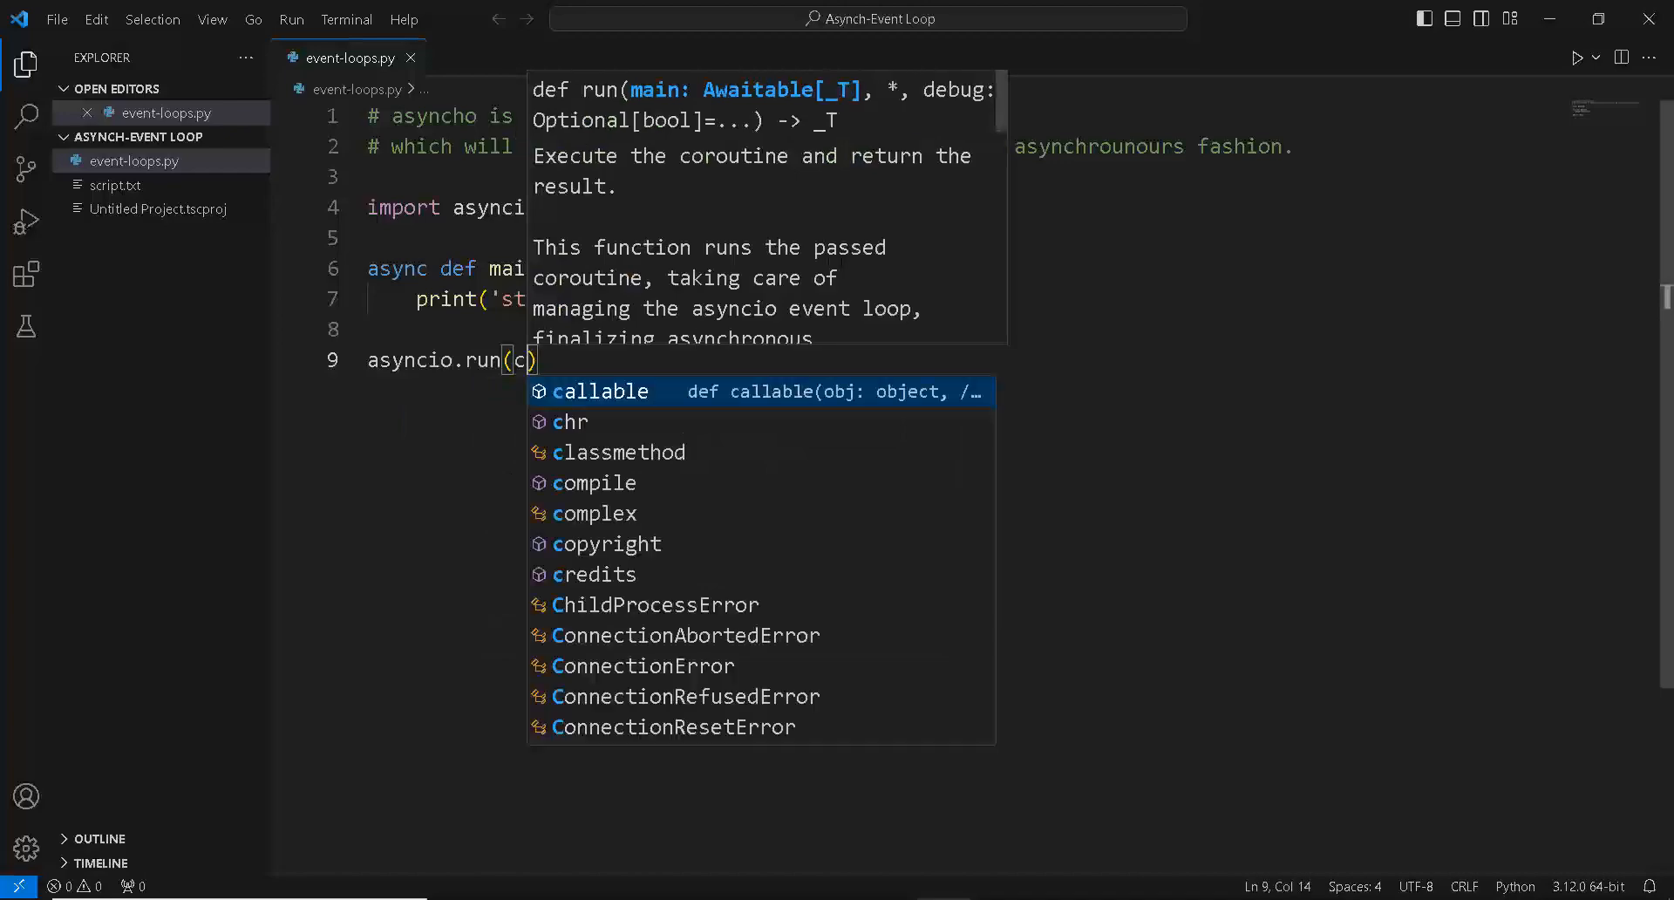
type("o-routine")
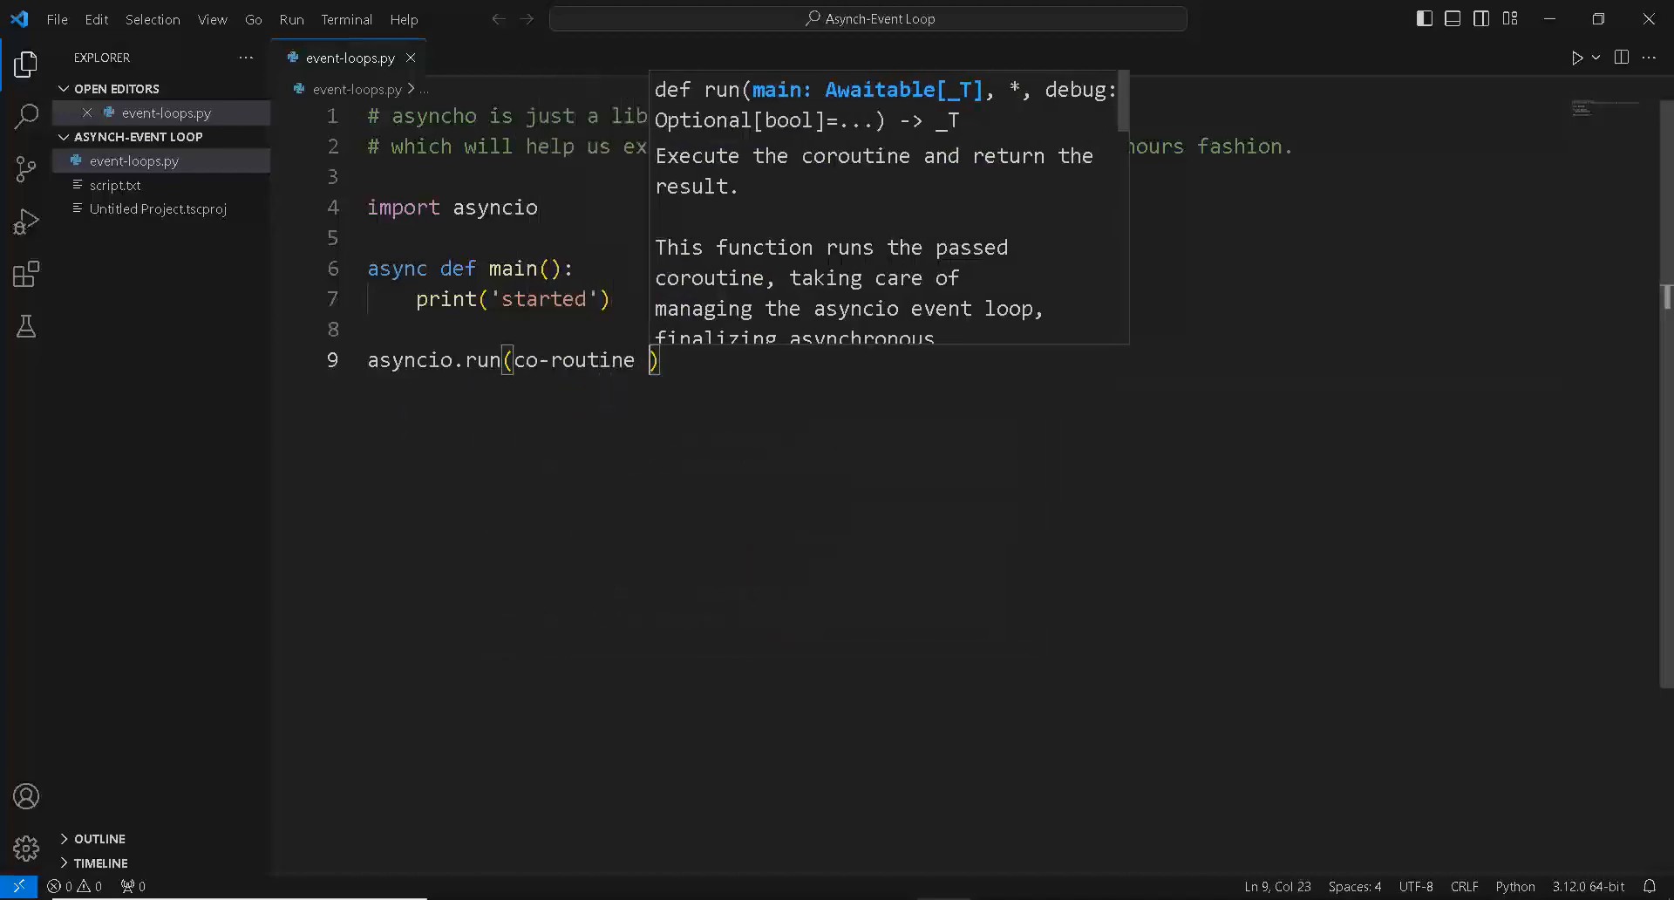
type("main(")
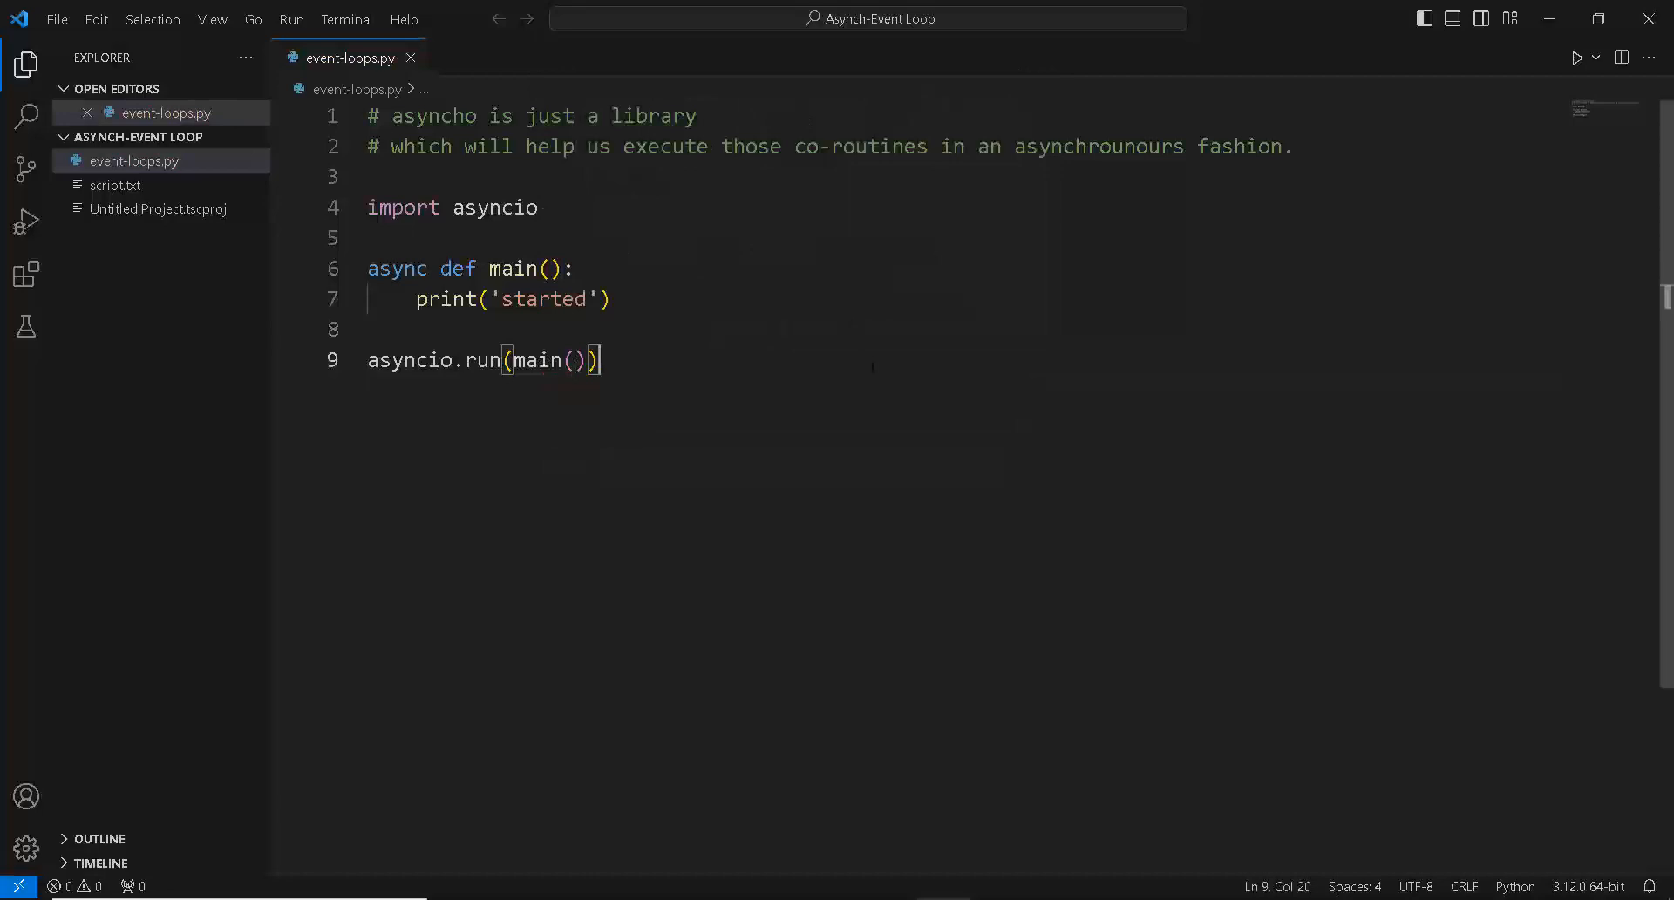
Step: Run event-loops.py, confirm 'started' prints, and comment that asyncio.run creates the loop
left_click(1578, 57)
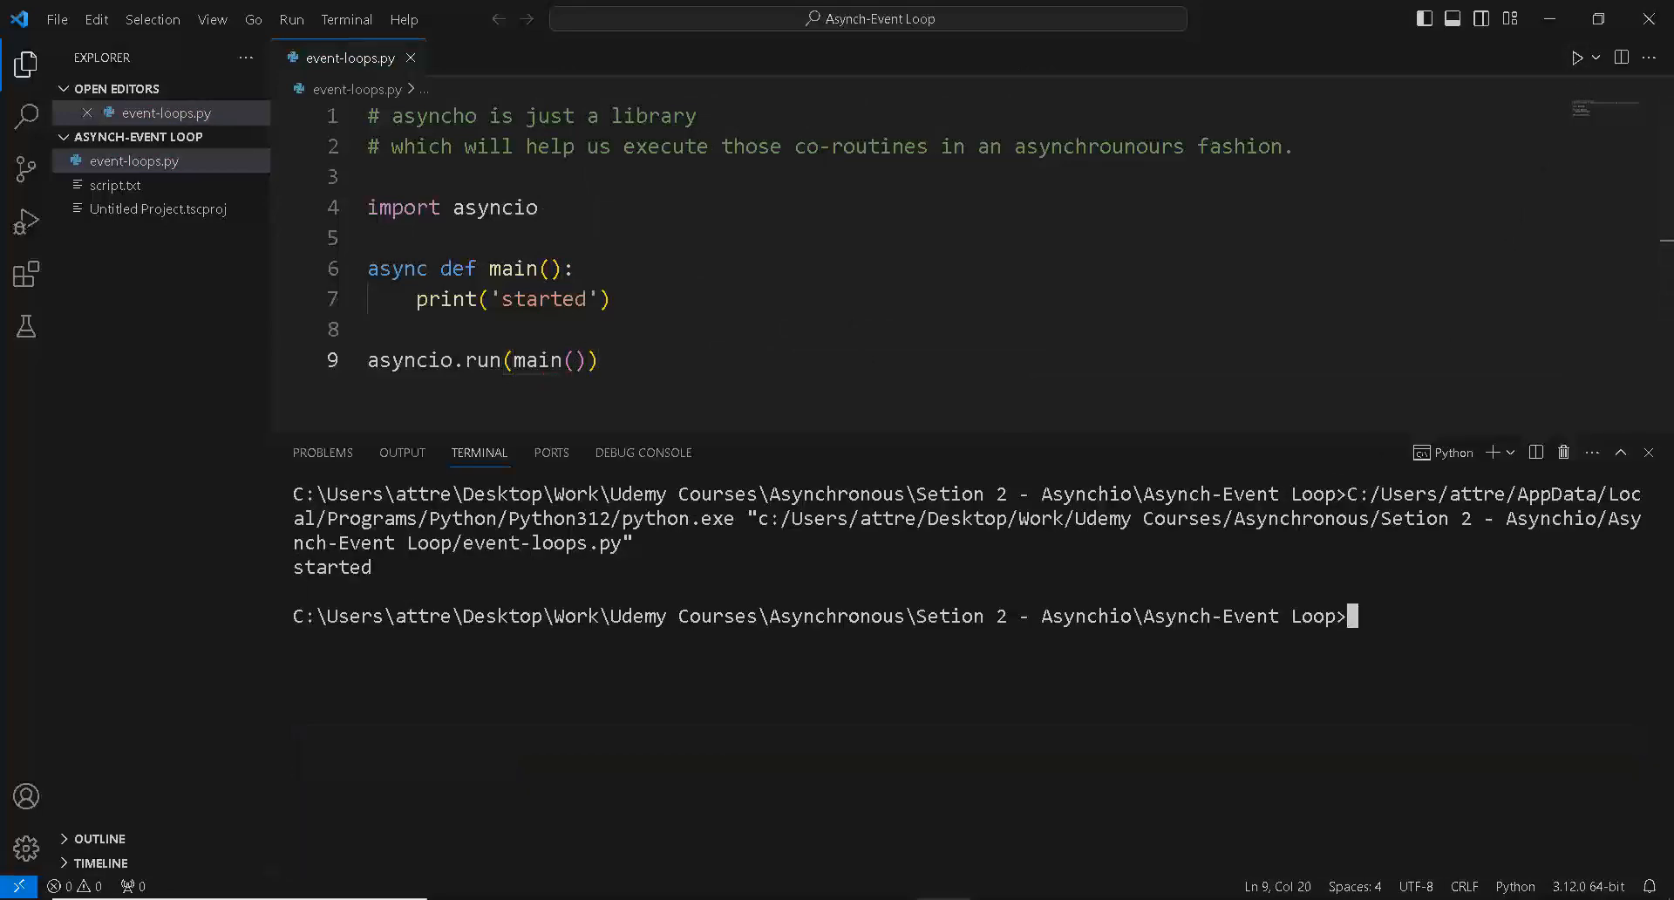
double_click(332, 567)
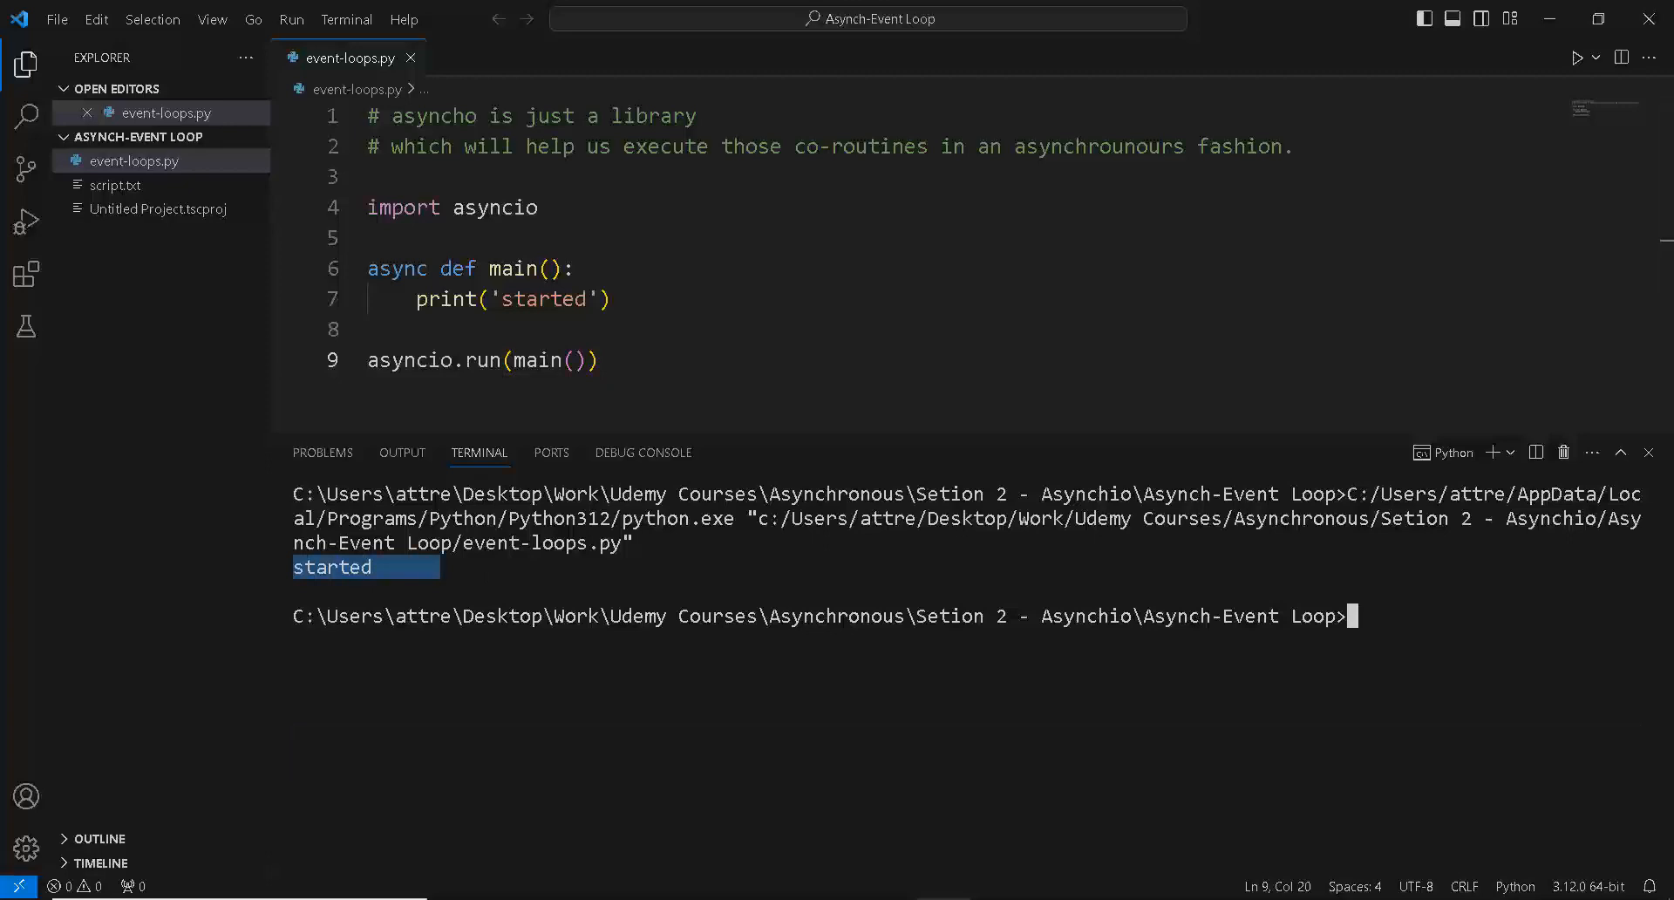
type("#")
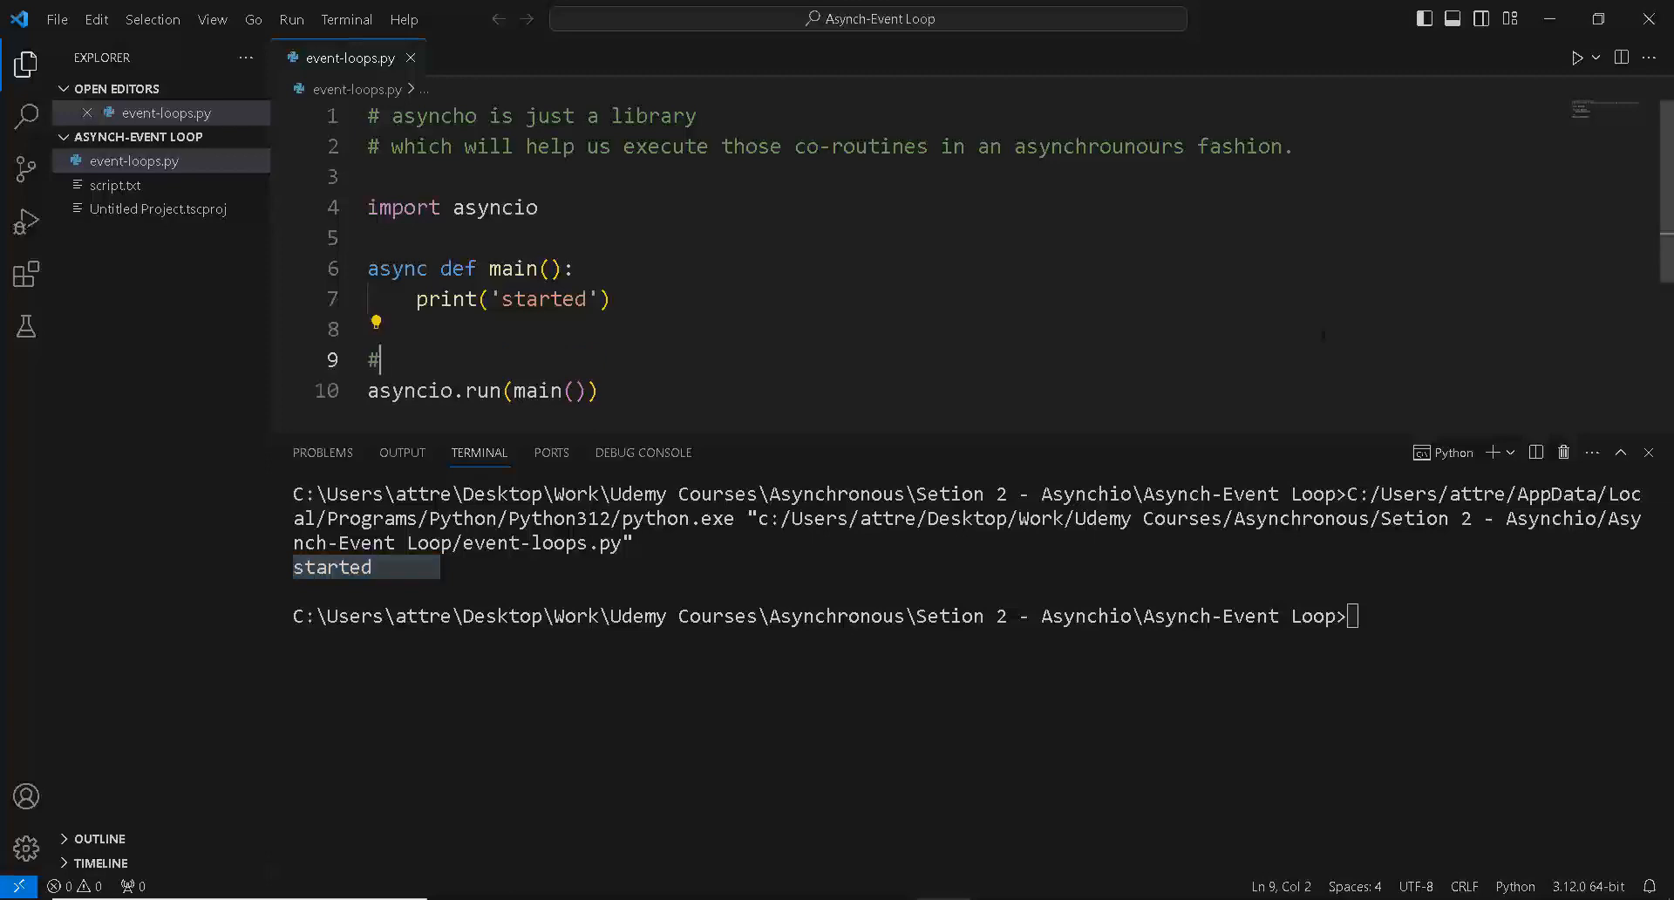
type("to execute a co-routine")
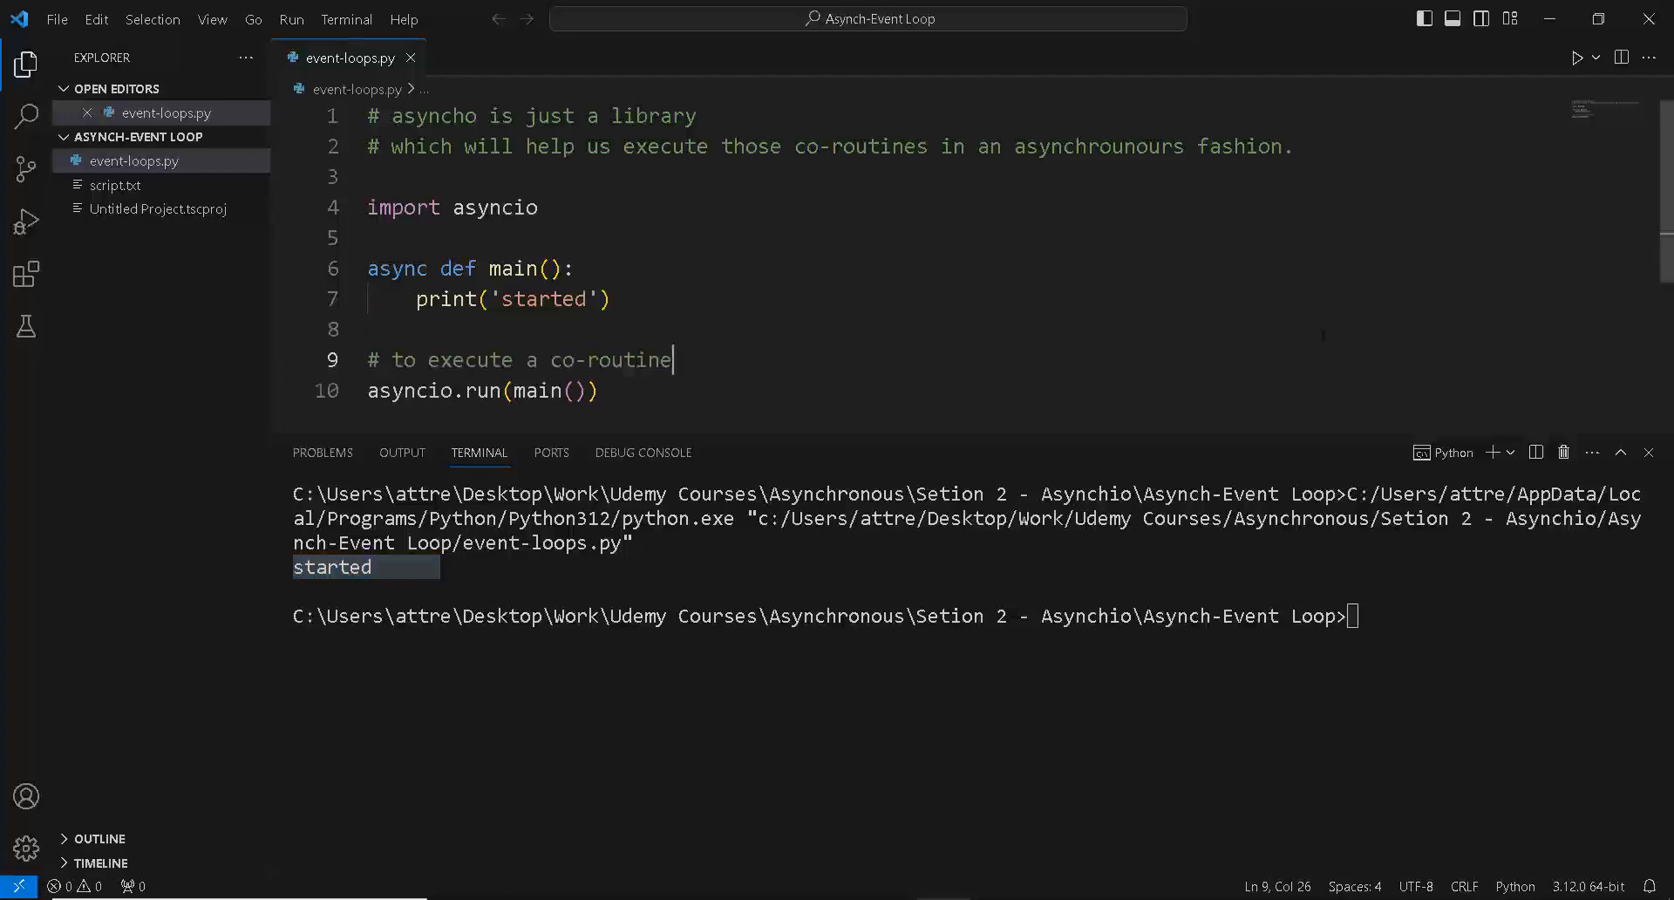
type("you")
type("# creates this async event loop for us")
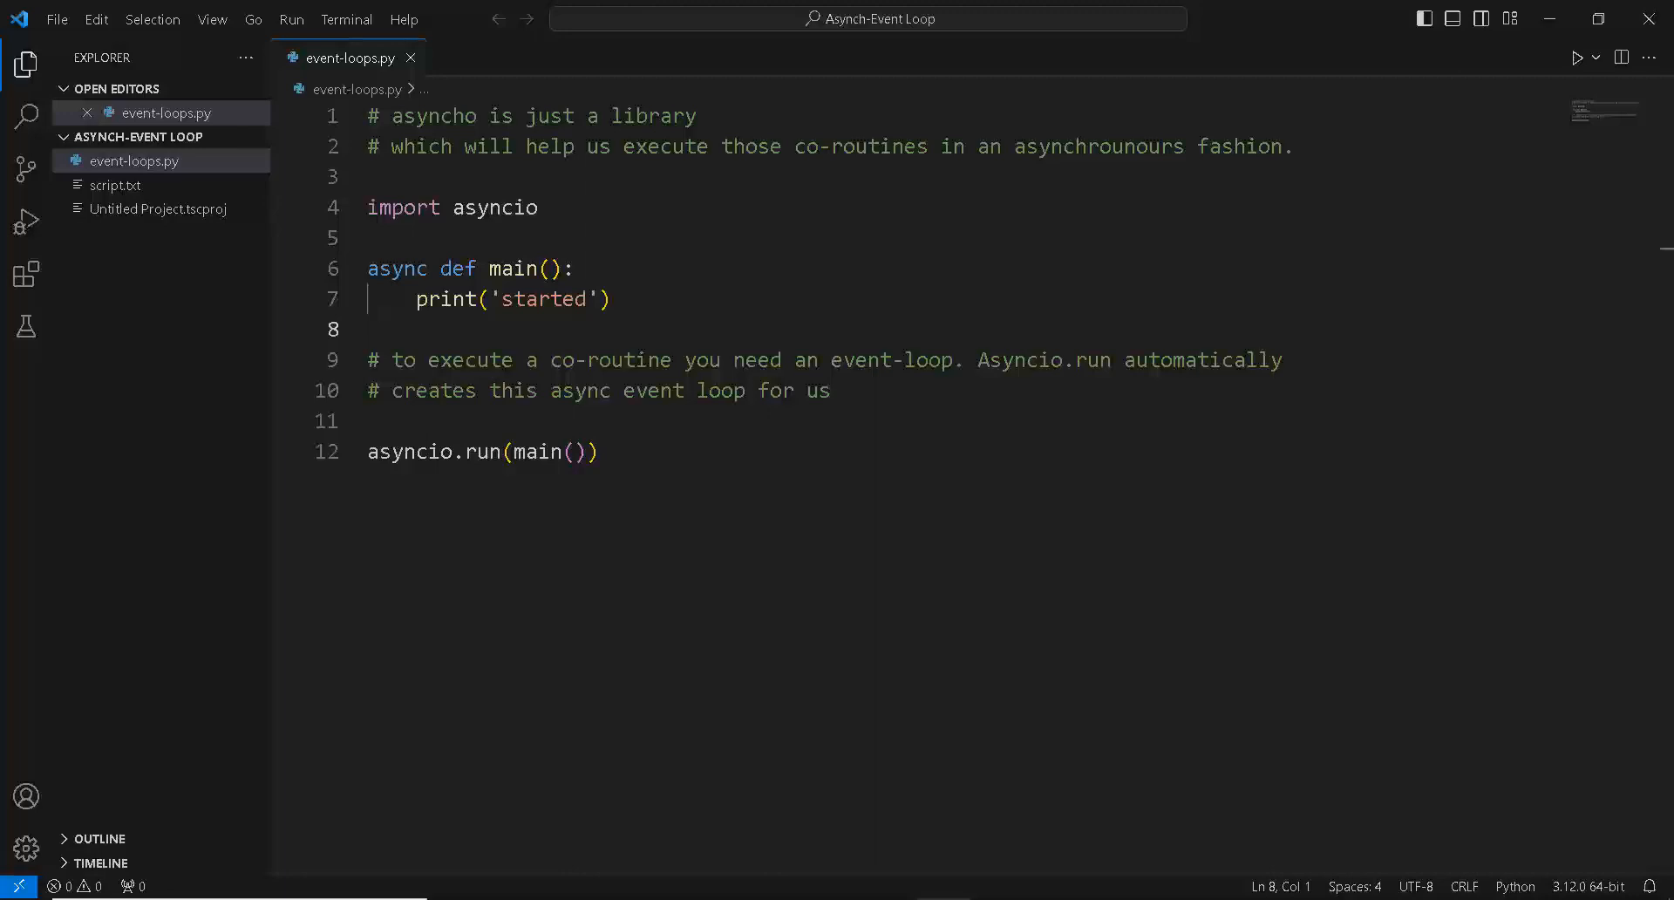
left_click(370, 330)
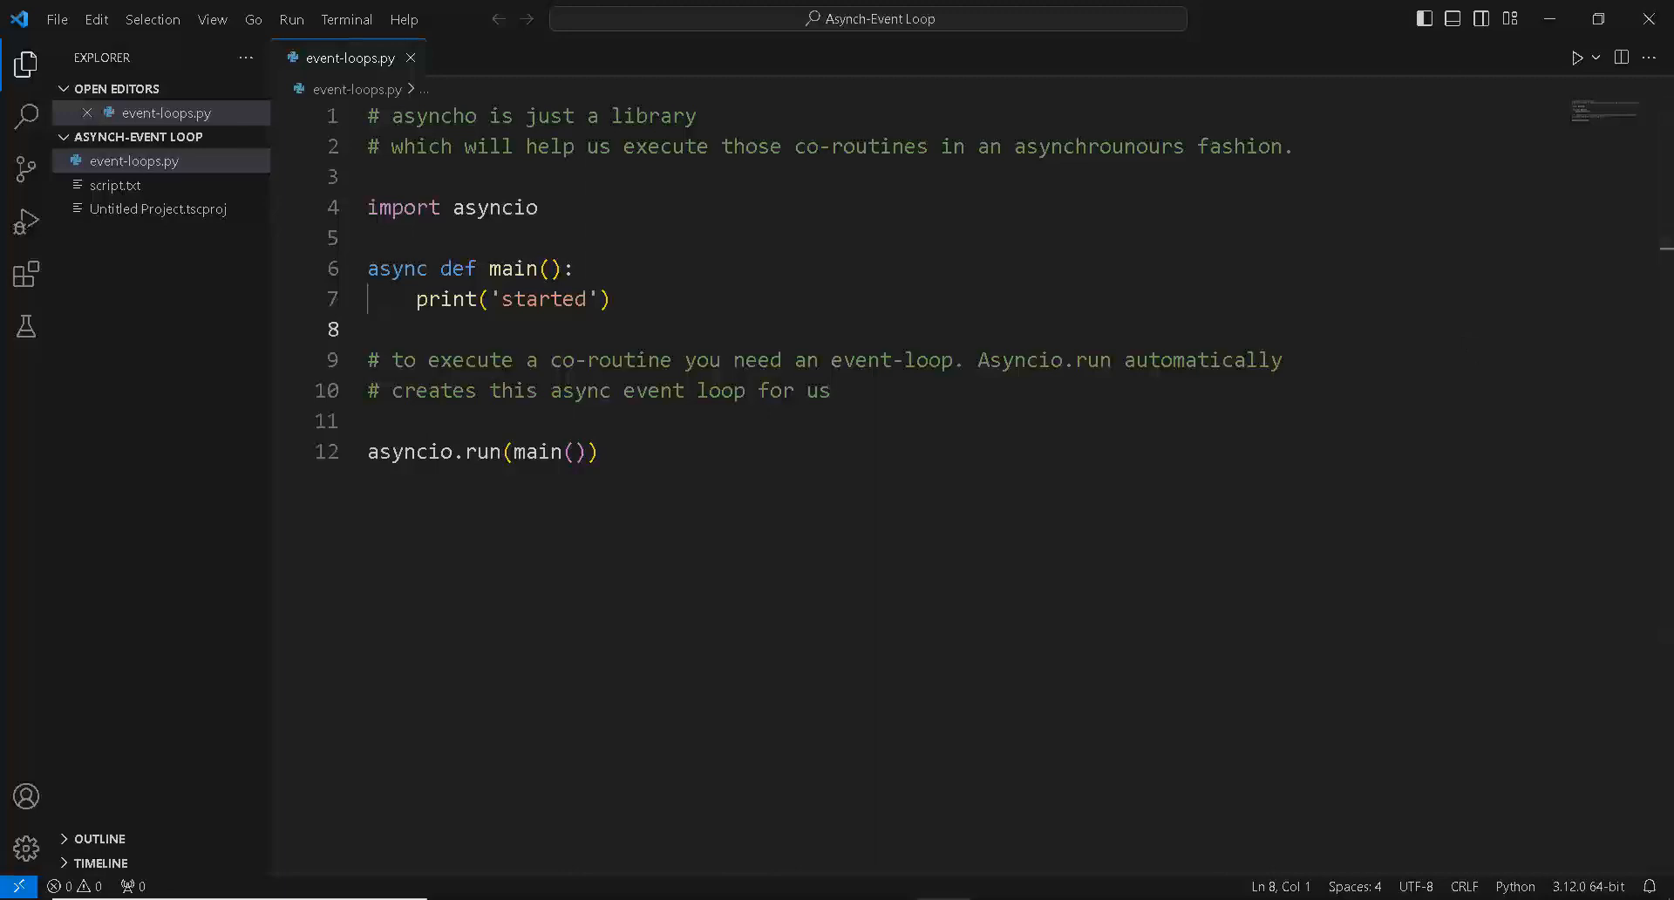
left_click(368, 329)
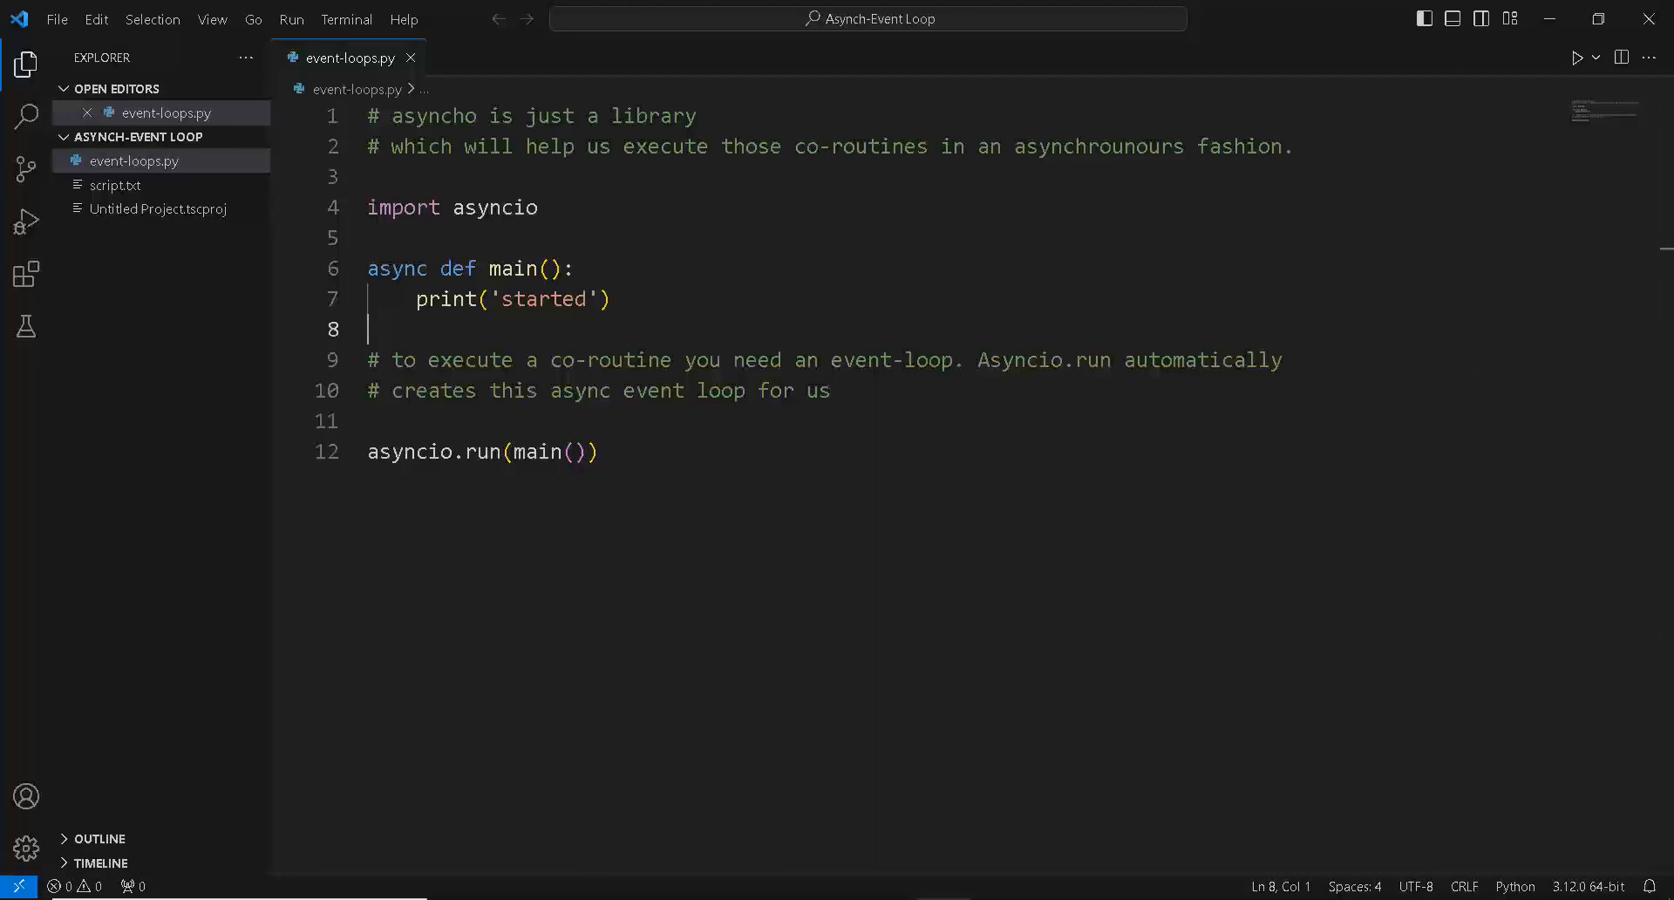
left_click_drag(368, 115, 1292, 146)
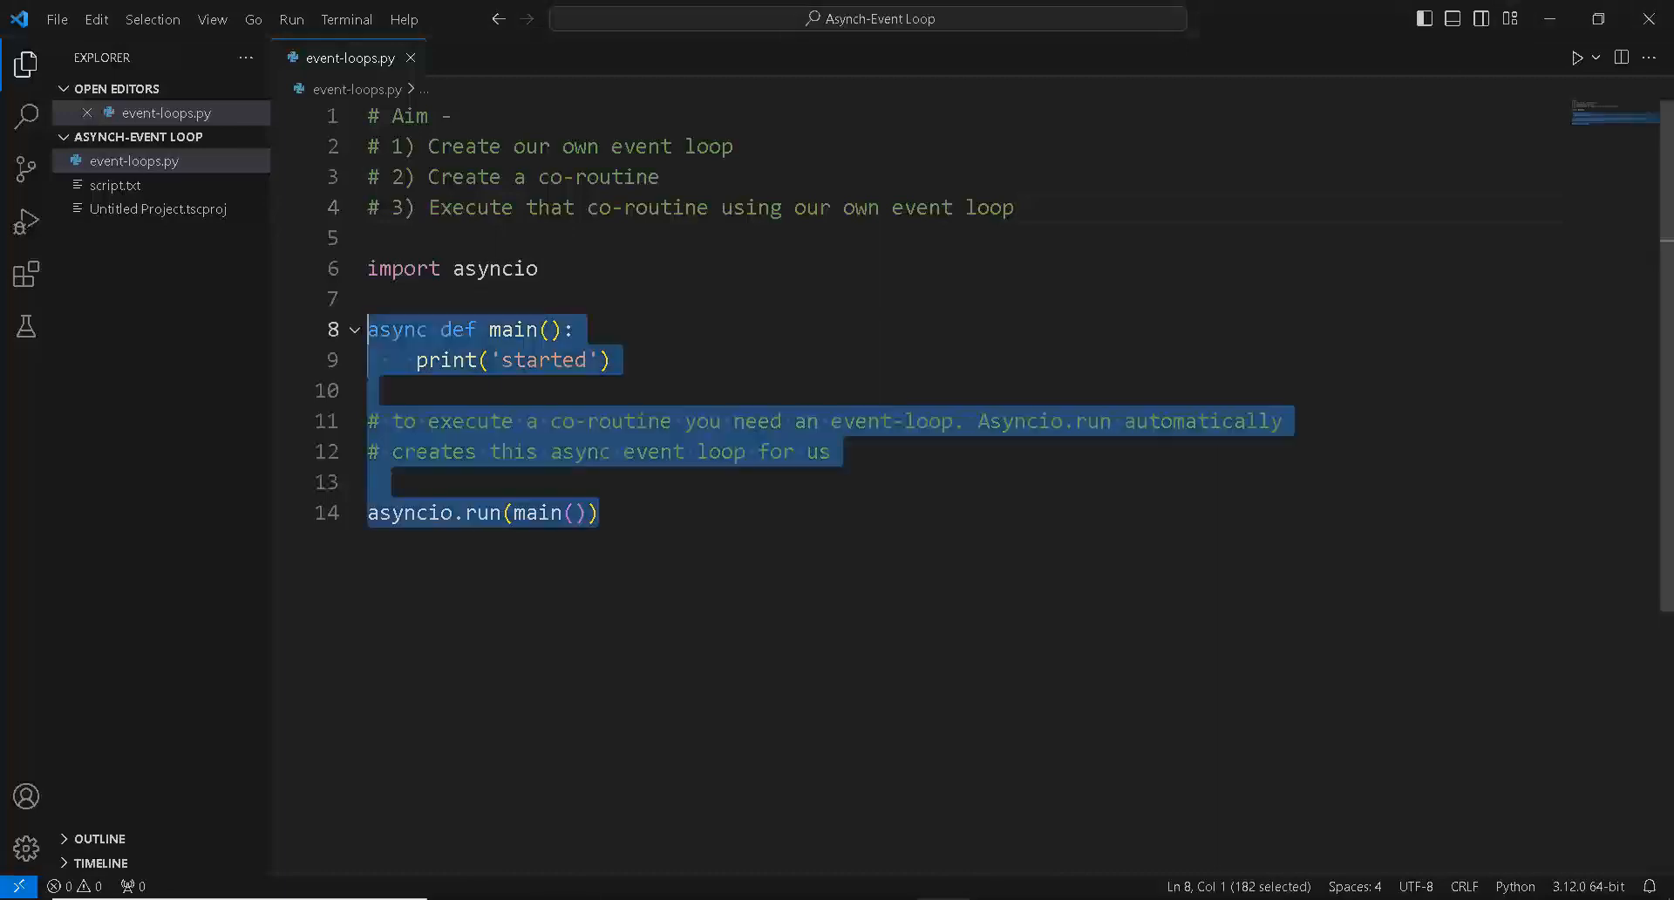
Step: Write loop = asyncio.new_event_loop() under a '# create and access' comment, then print(loop)
type("loop= as")
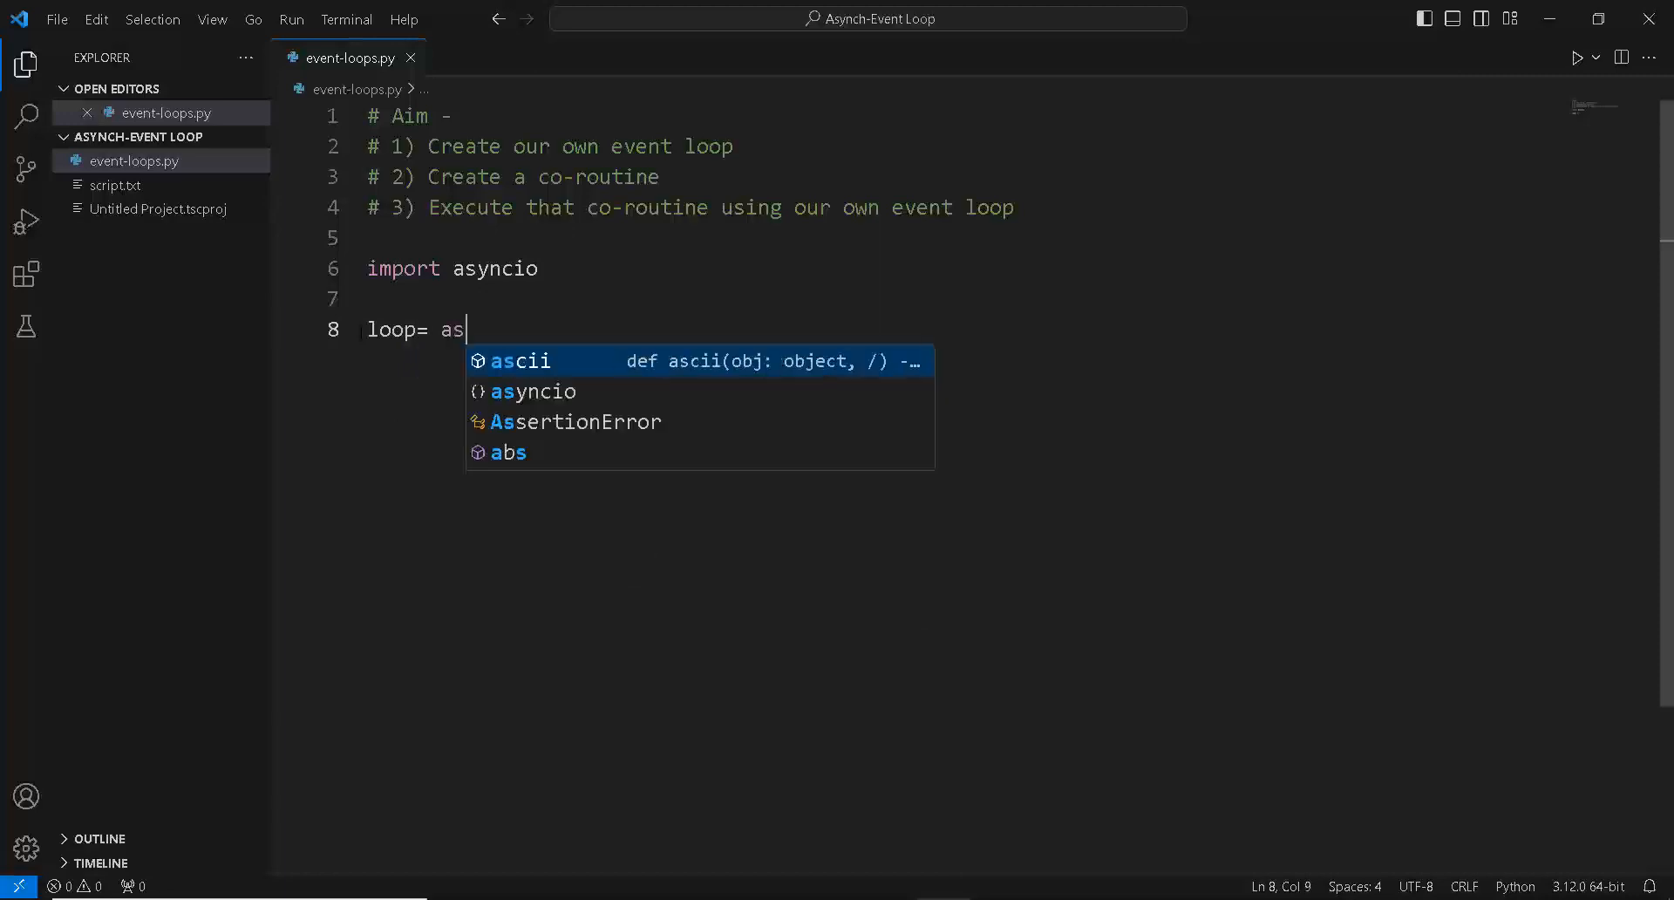
type("yncio")
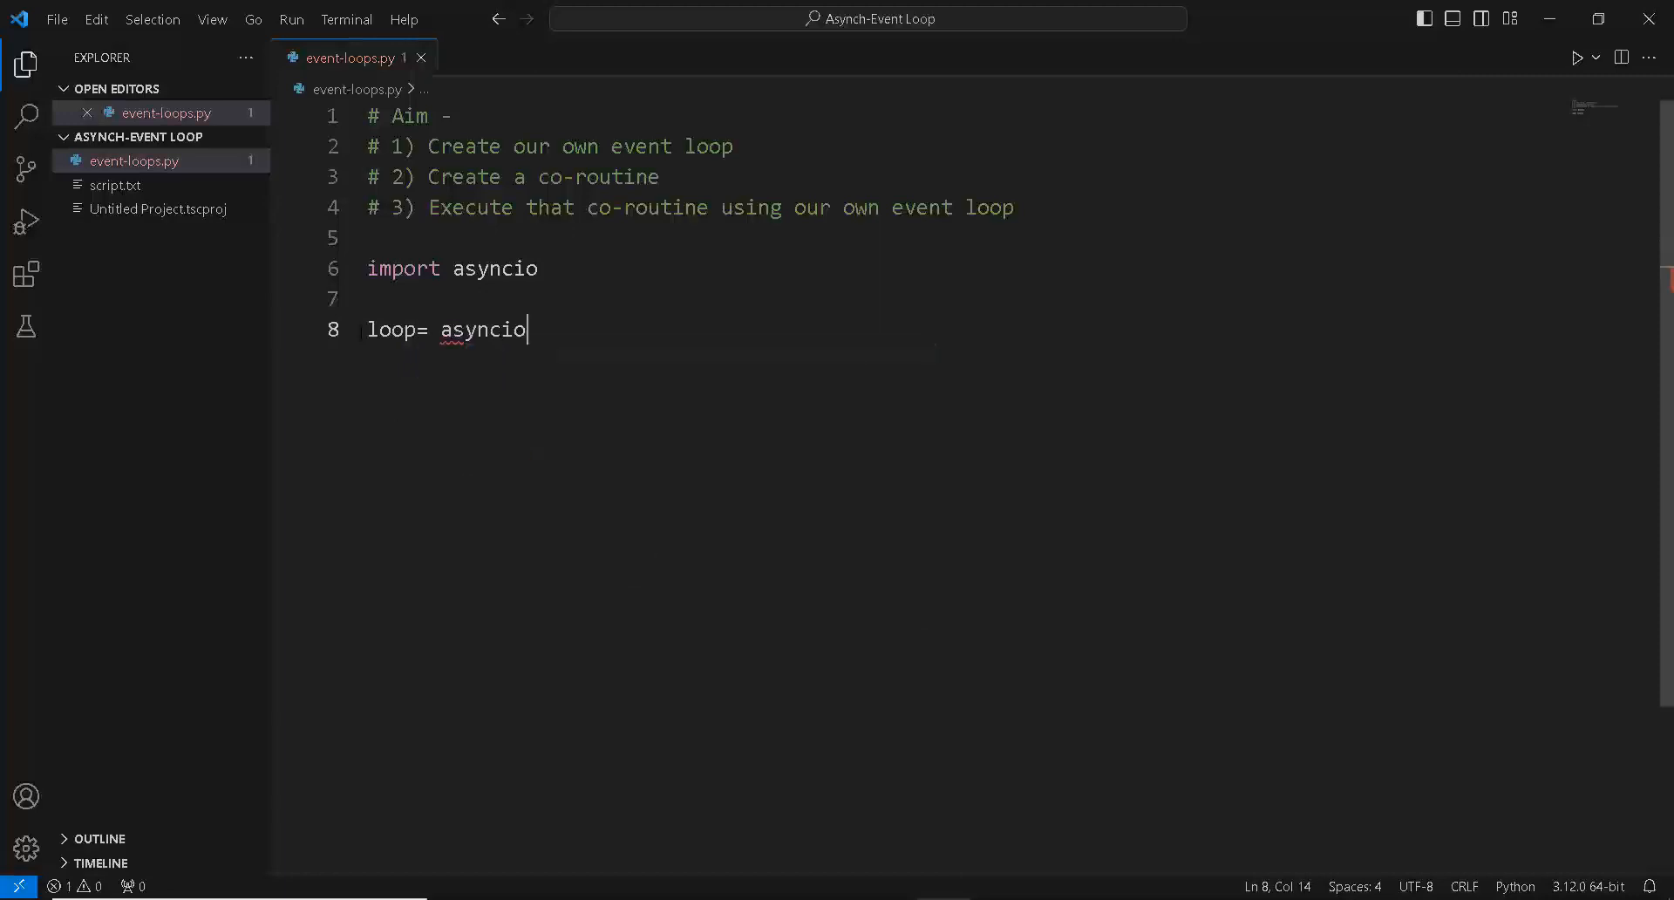
type(".new_event_loop(")
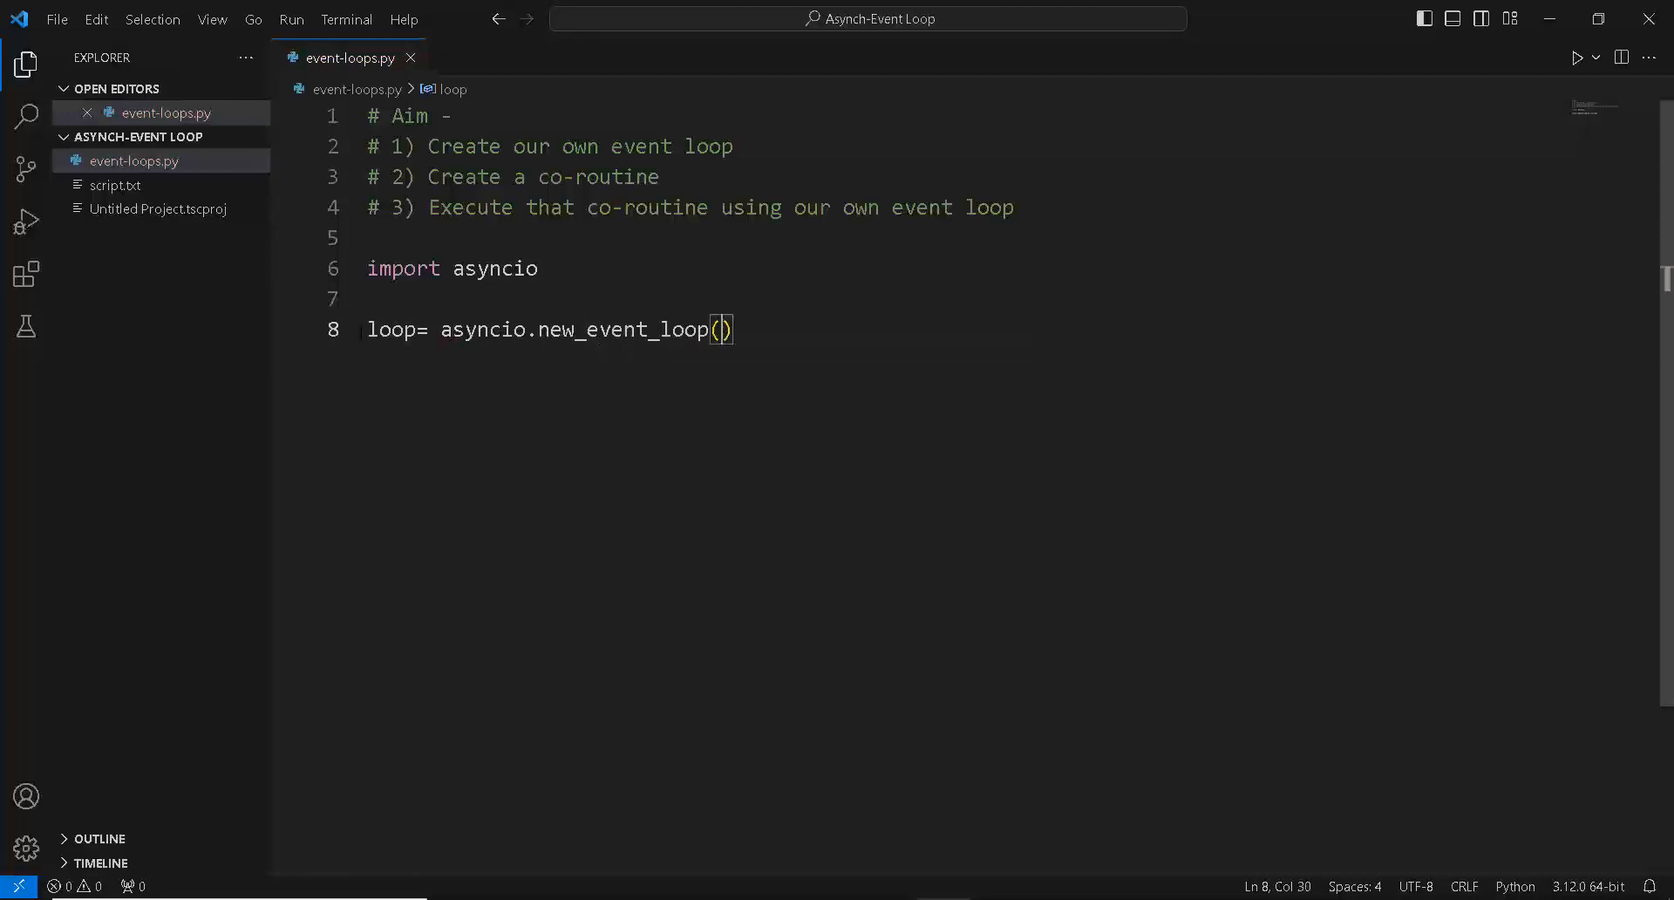
type("# create and access a new asyncio event loop")
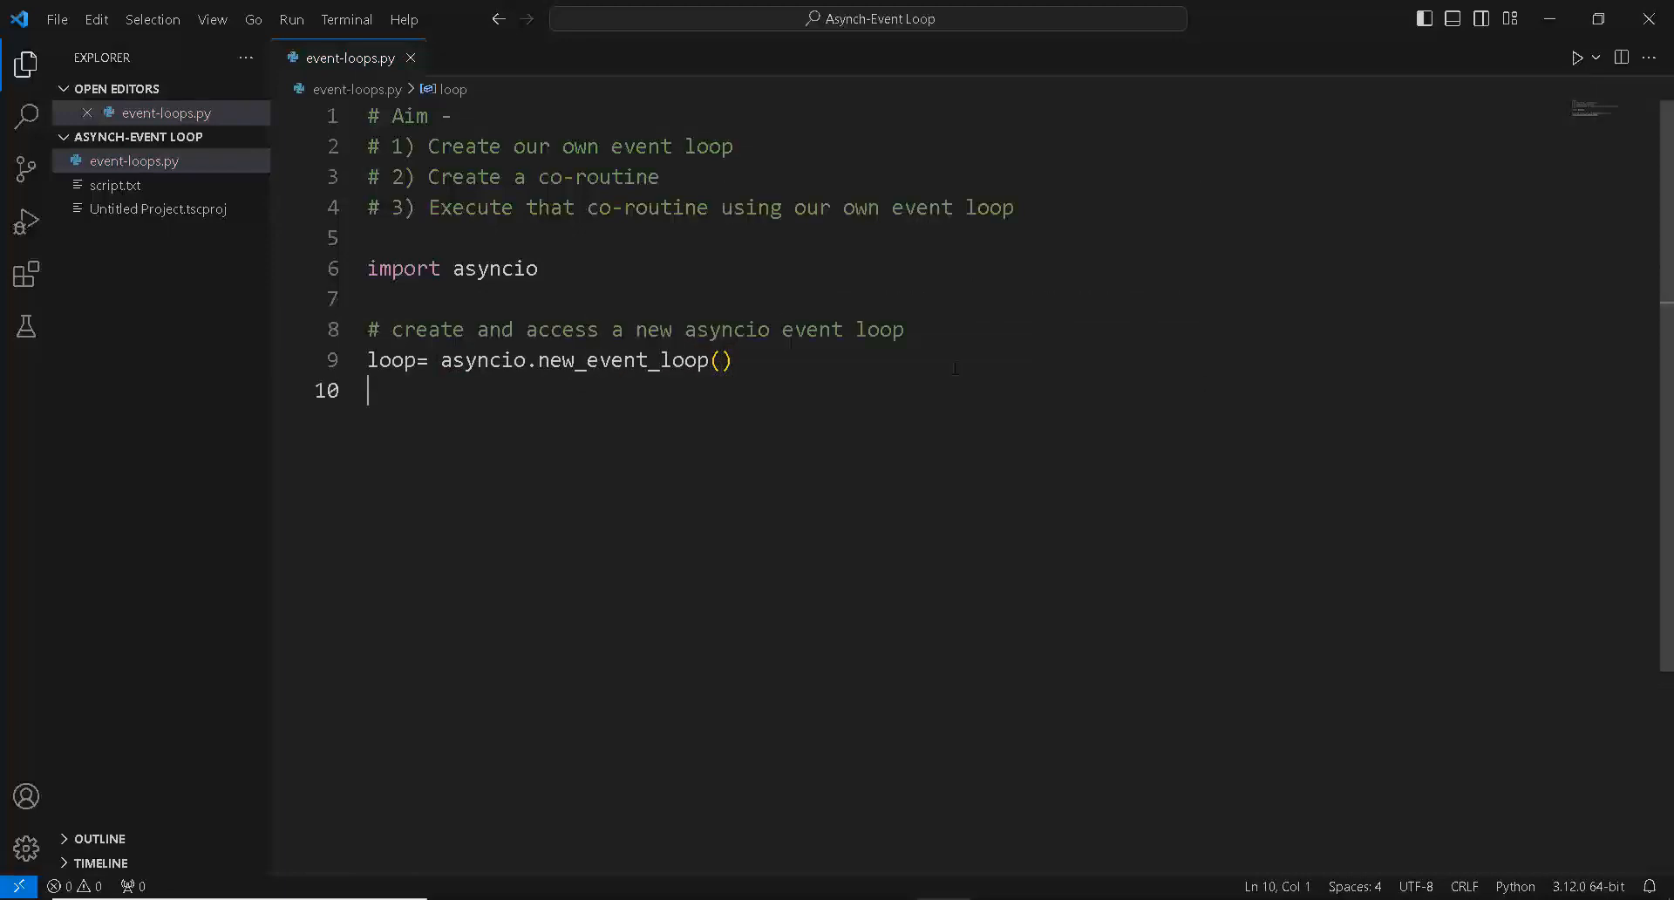
type("print(")
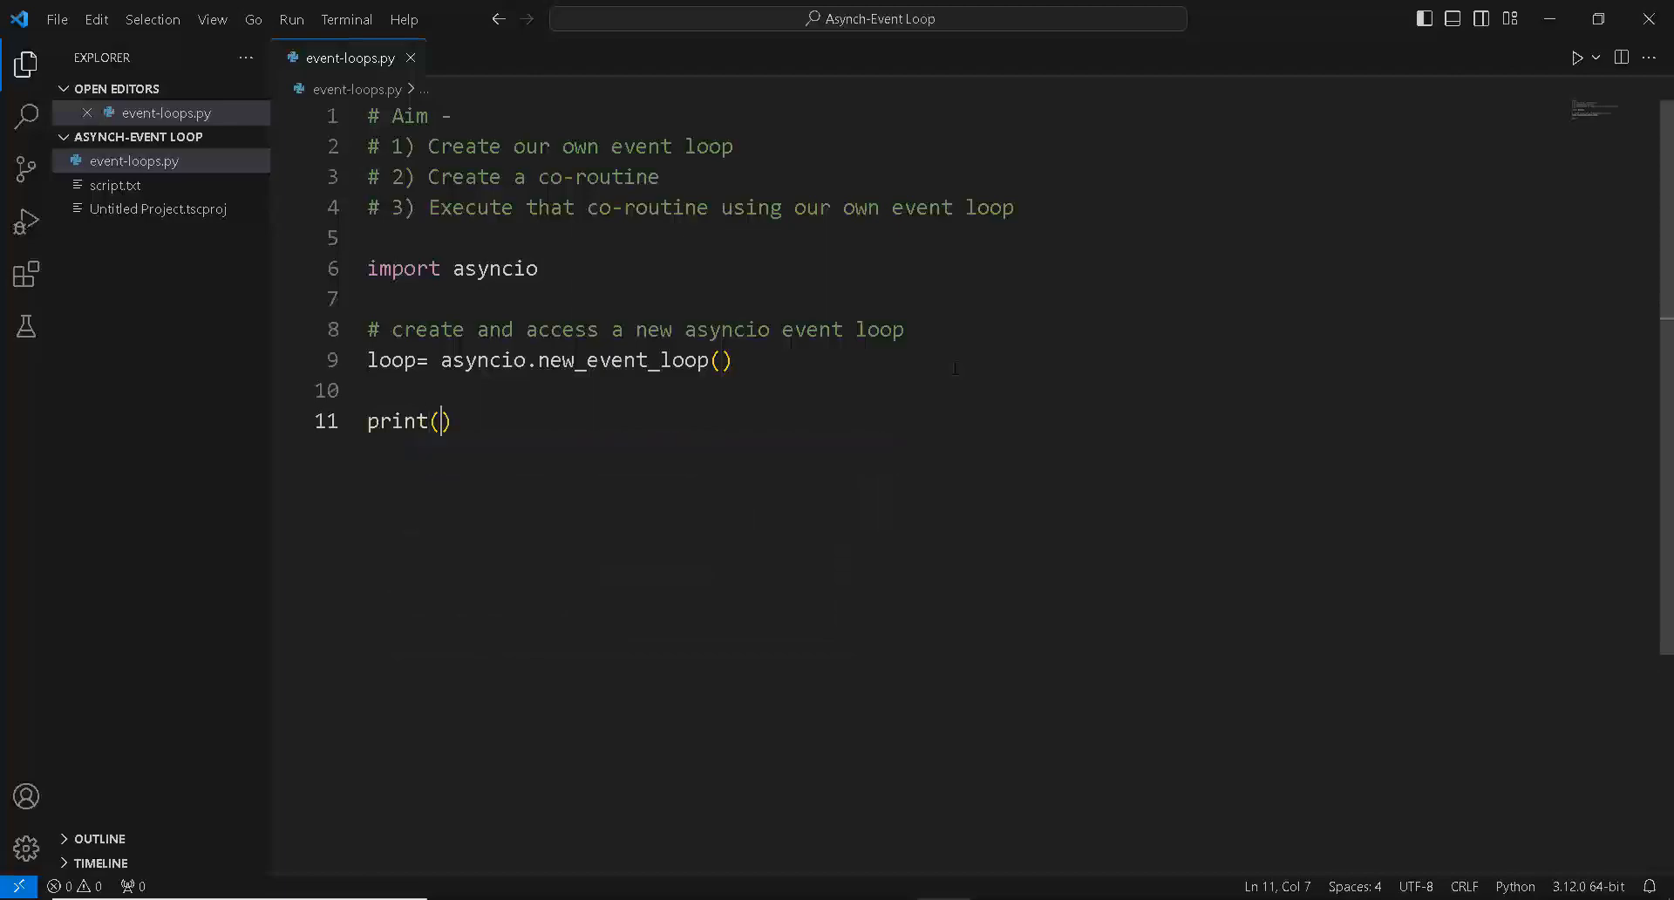
type("loop")
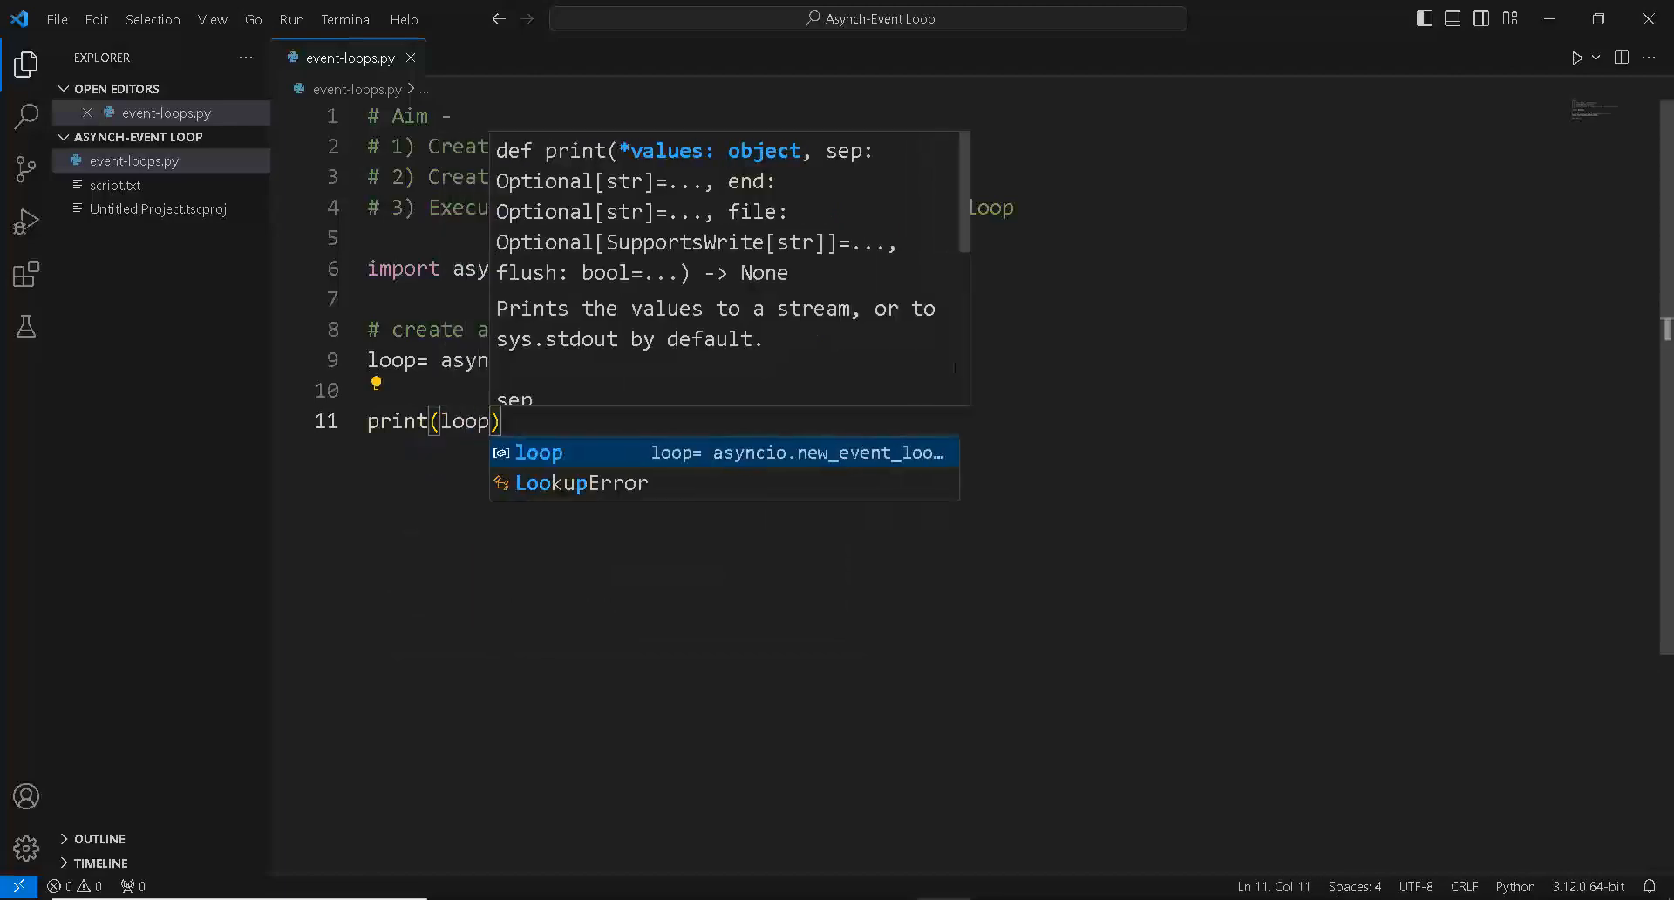
Step: Run the script and check the printed ProactorEventLoop object in the terminal
left_click(1578, 58)
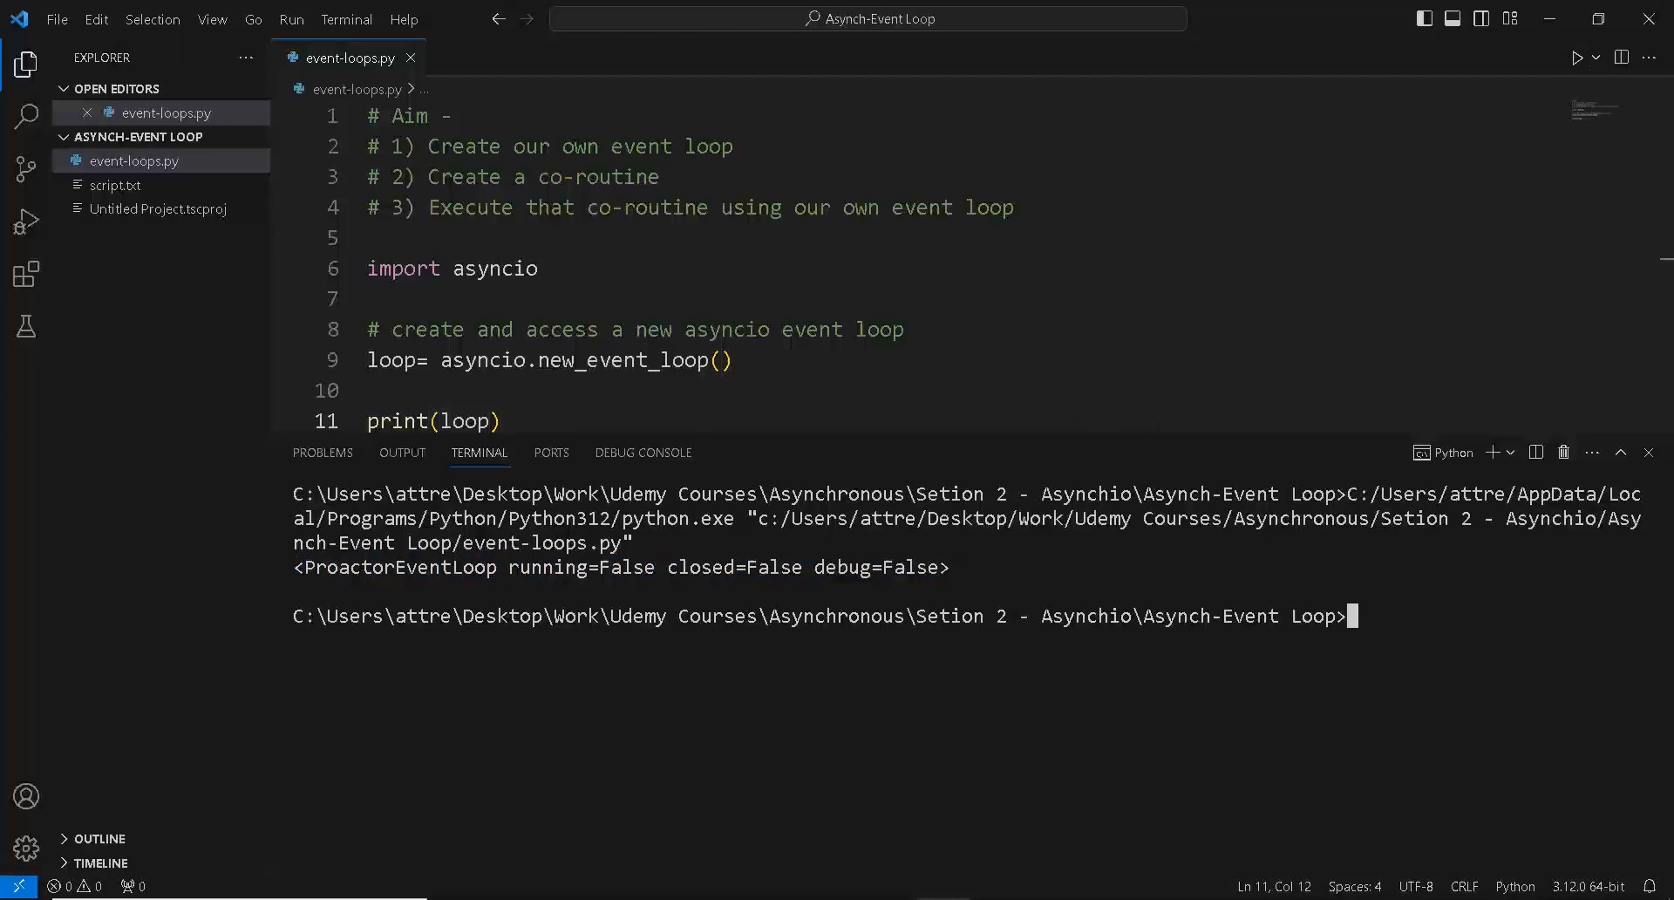
double_click(734, 567)
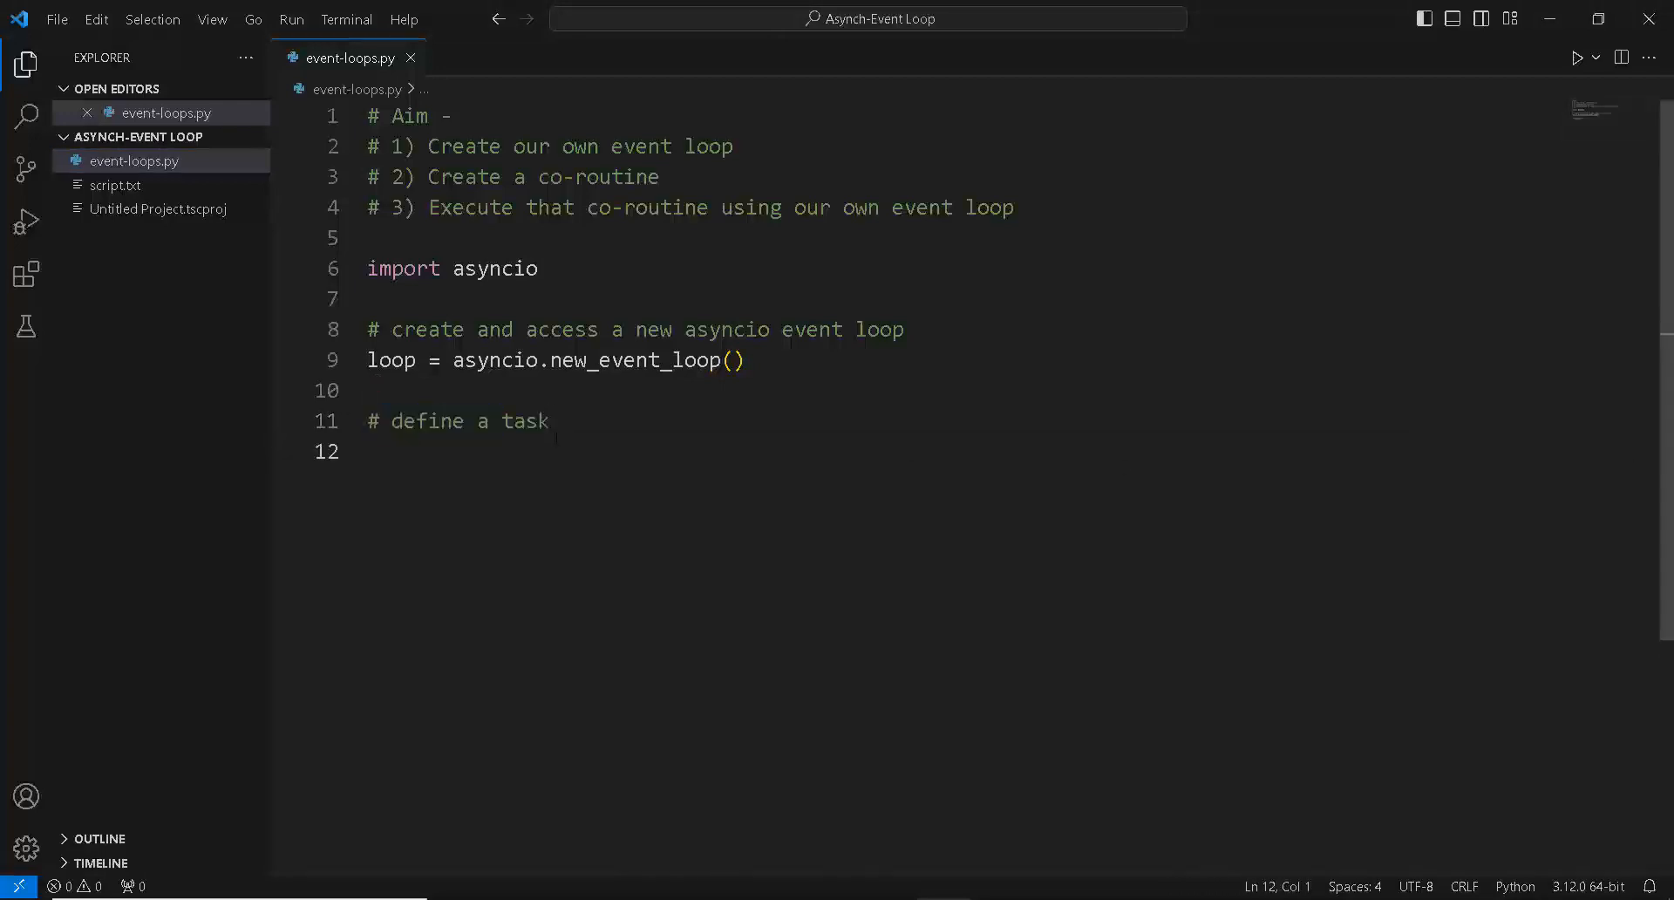
Step: Define task1 = asyncio.sleep(2)
type("task1")
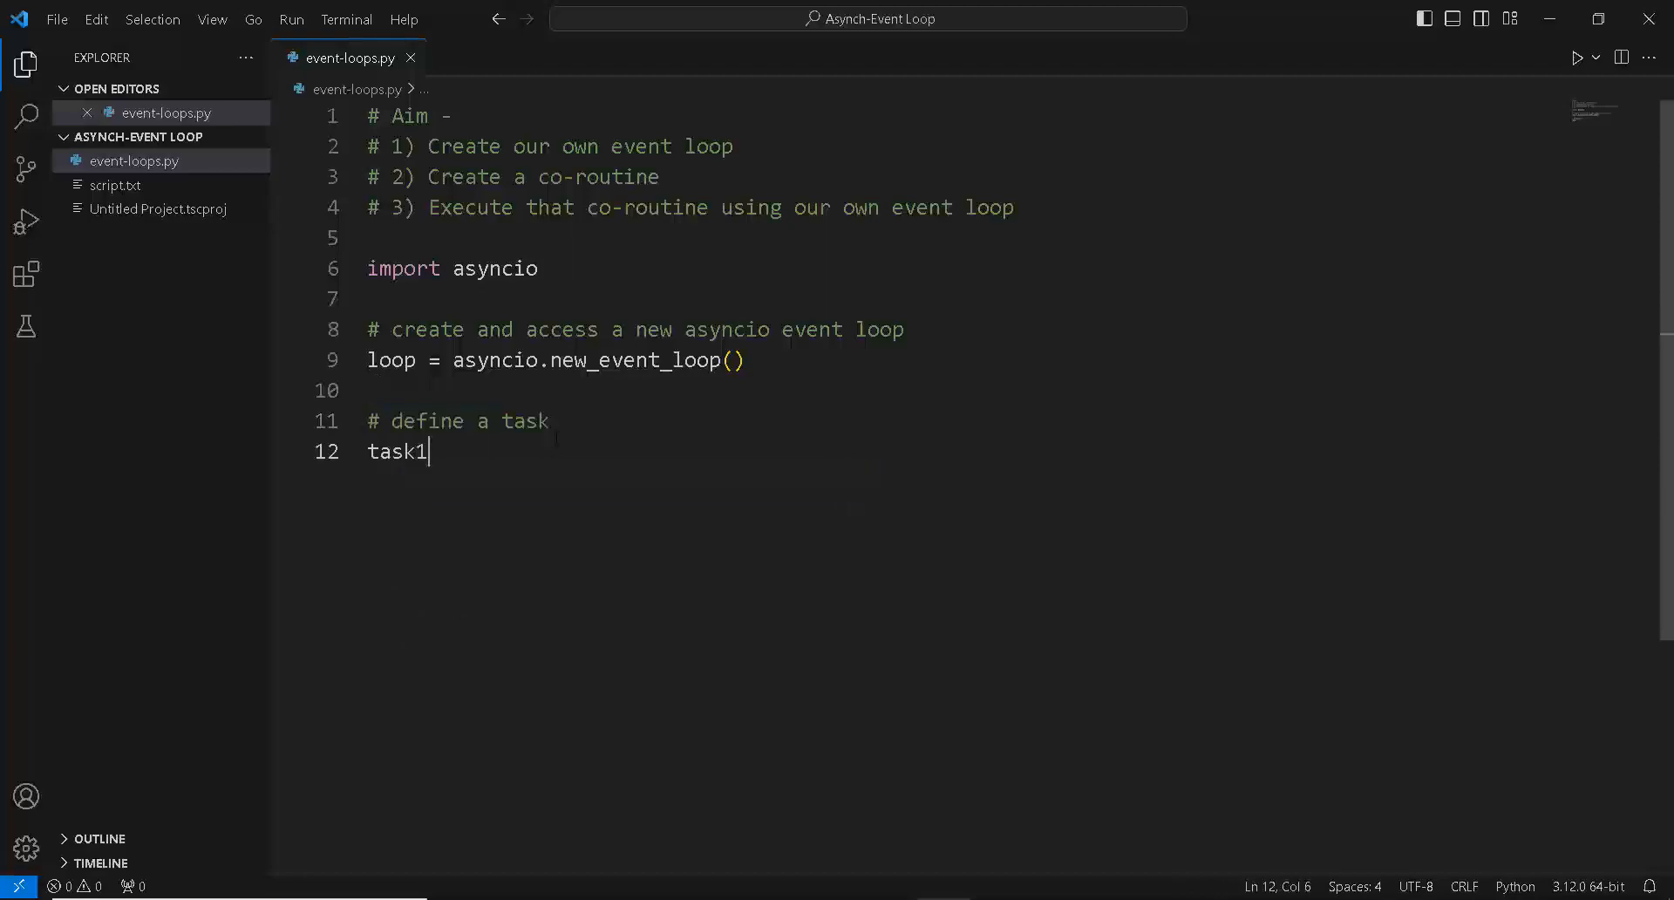
type("= a")
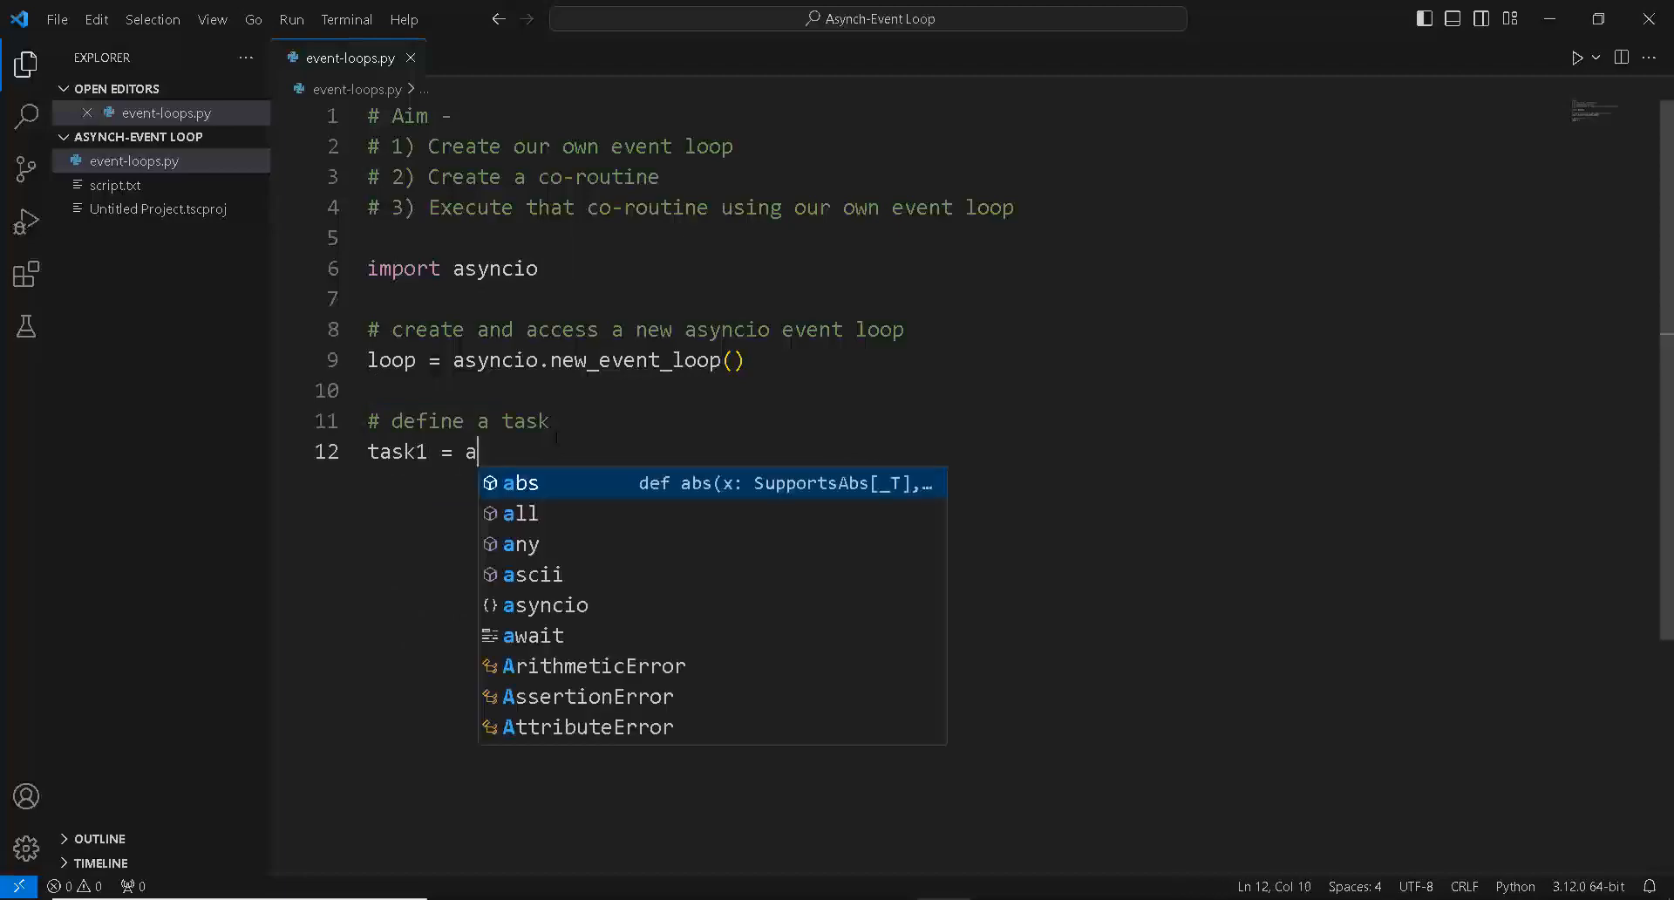
type("syncio.")
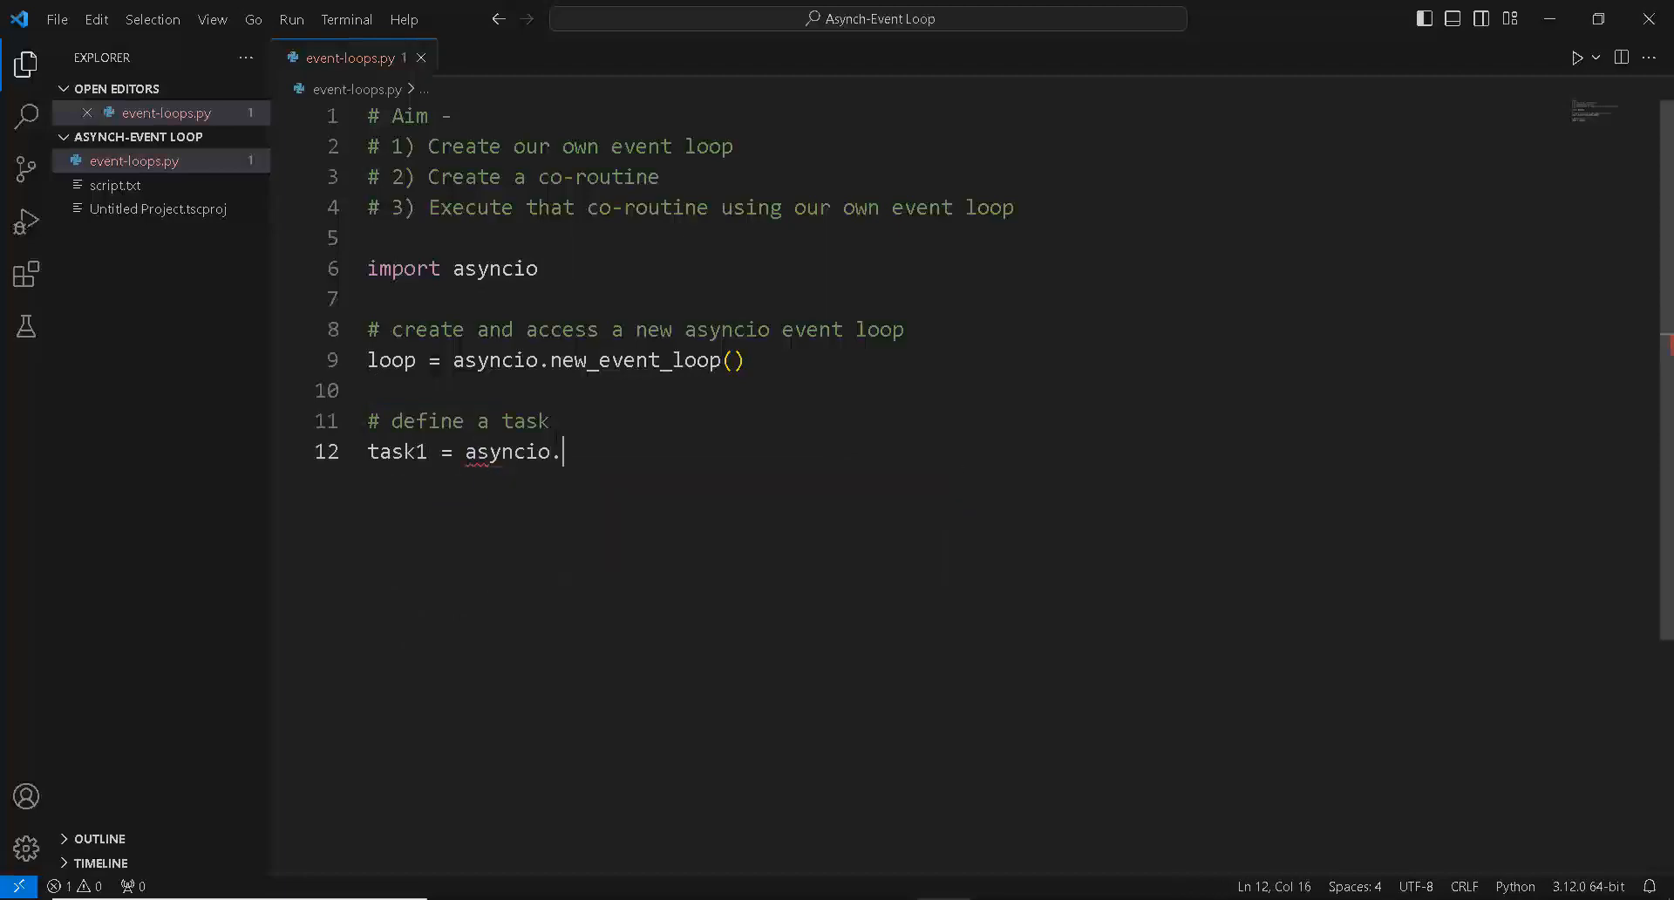
type("sleep()")
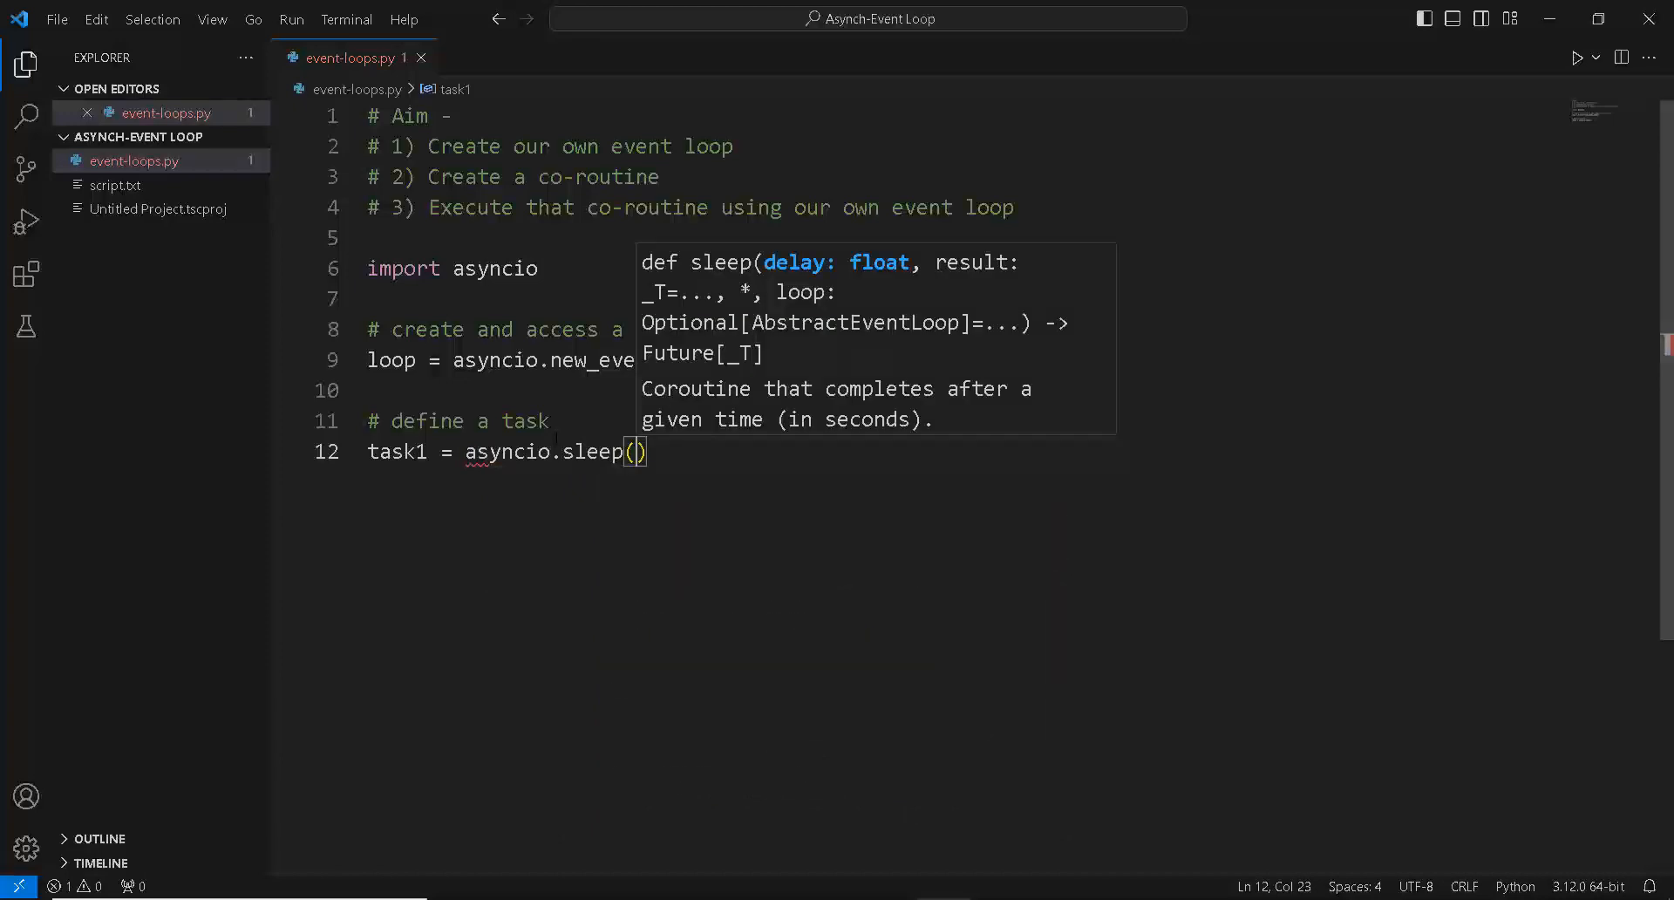
type("2")
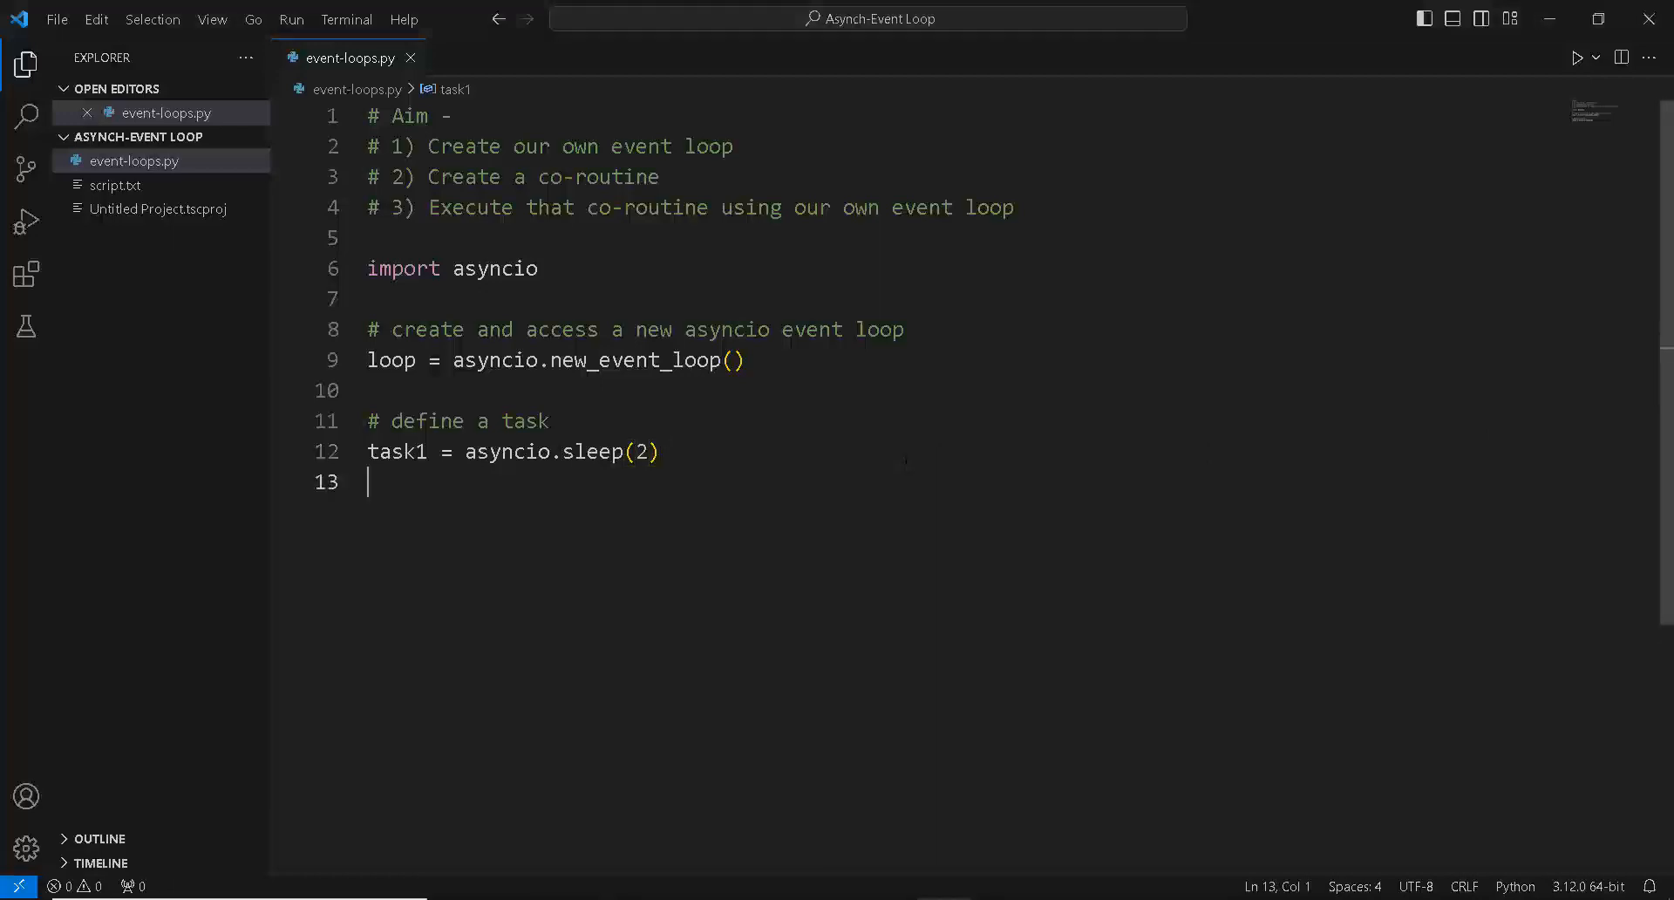
Step: Add loop.run_until_complete(task1) followed by print('Done')
type("loop.")
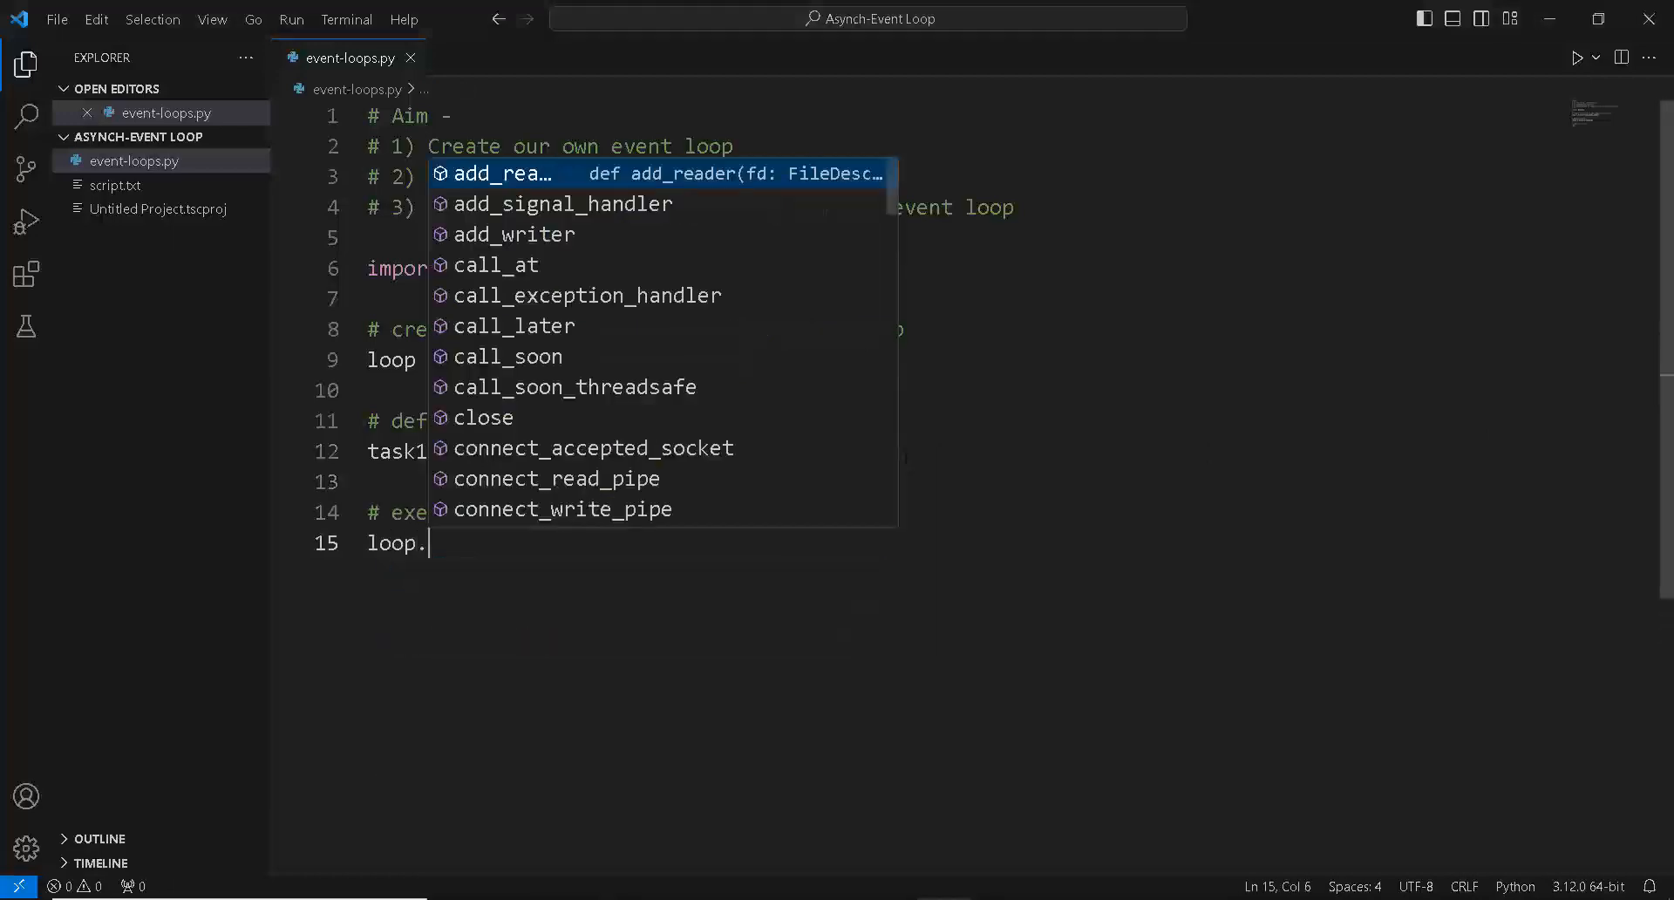
type("run_until_complete")
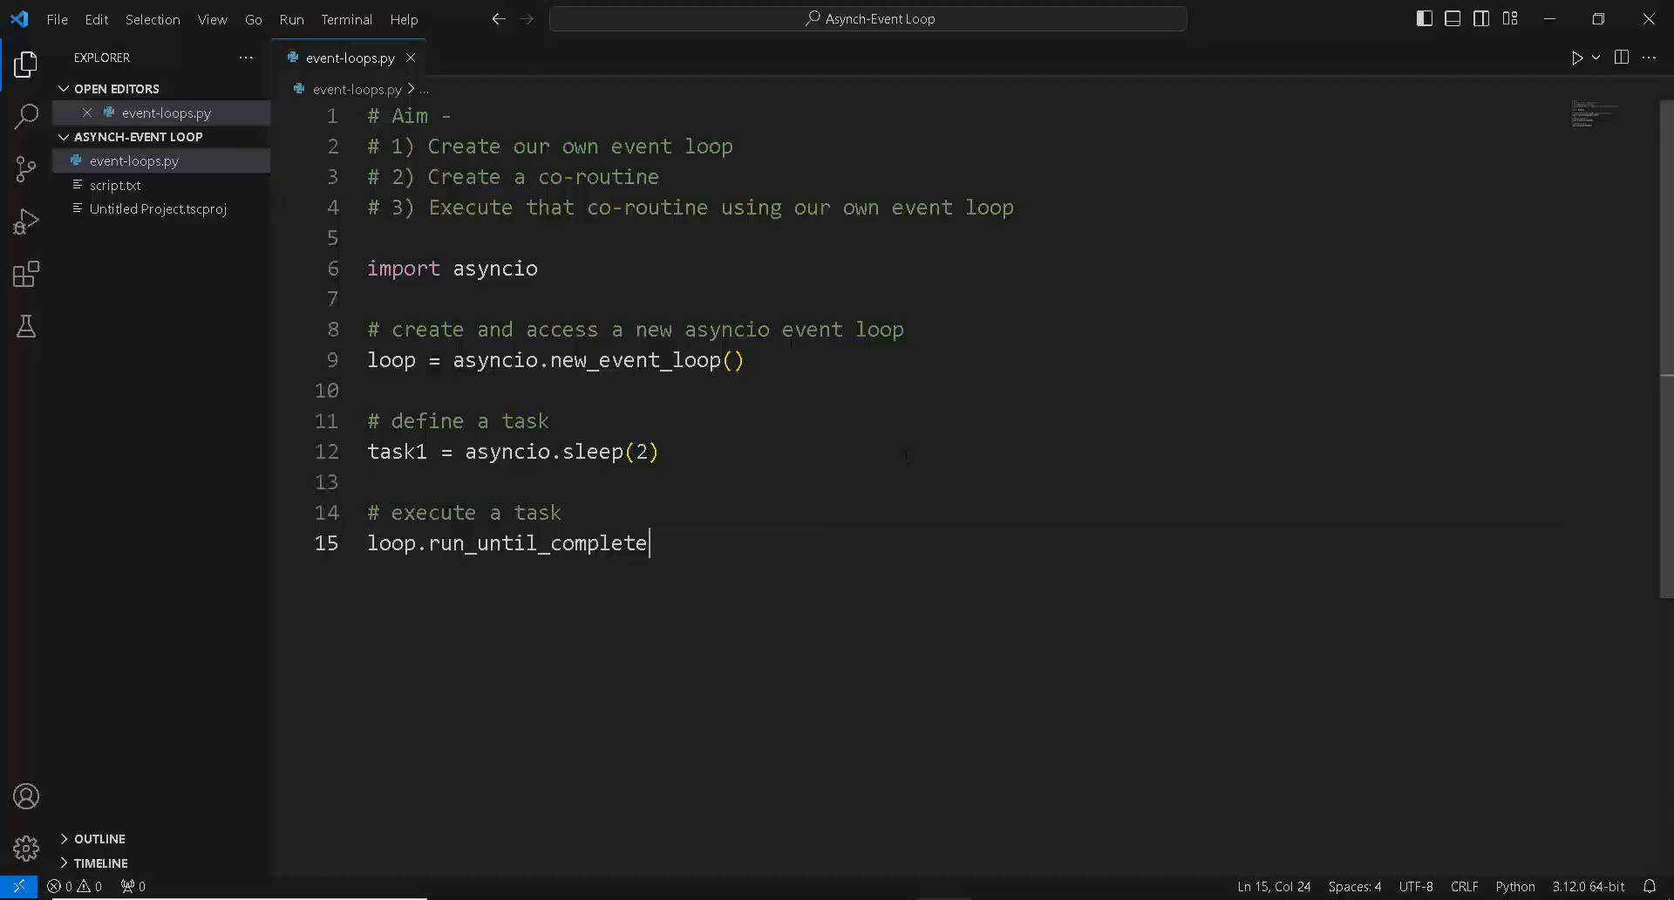
type("(task1)")
type("print('")
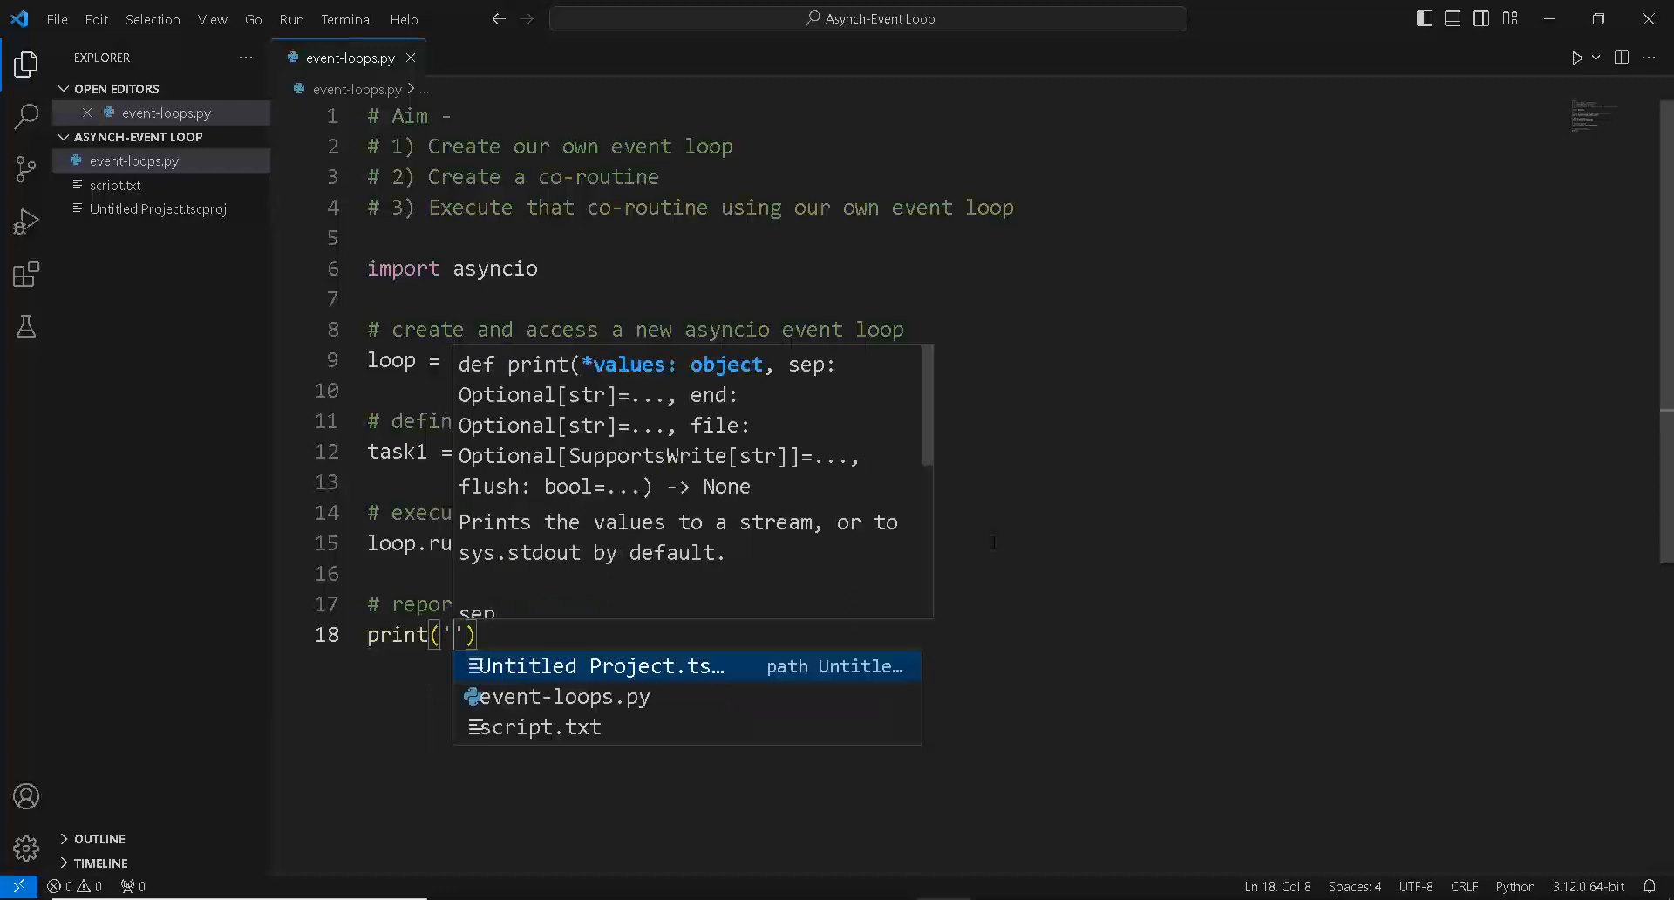
type("Done")
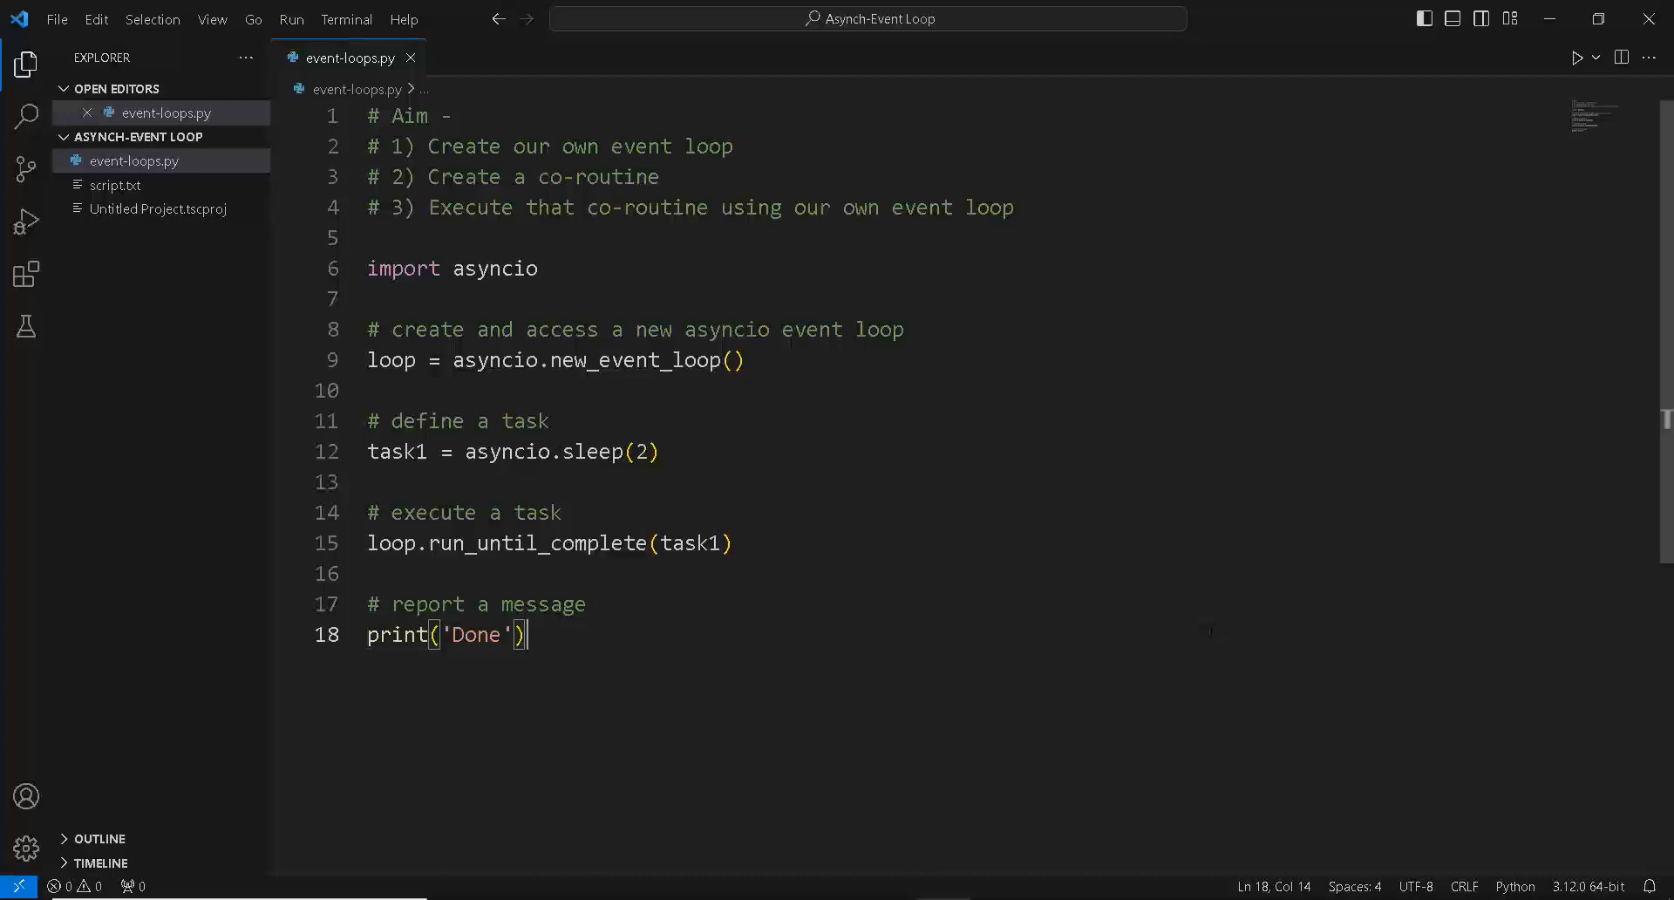
Step: Run event-loops.py and highlight the 'Done' output in the terminal
left_click(1578, 57)
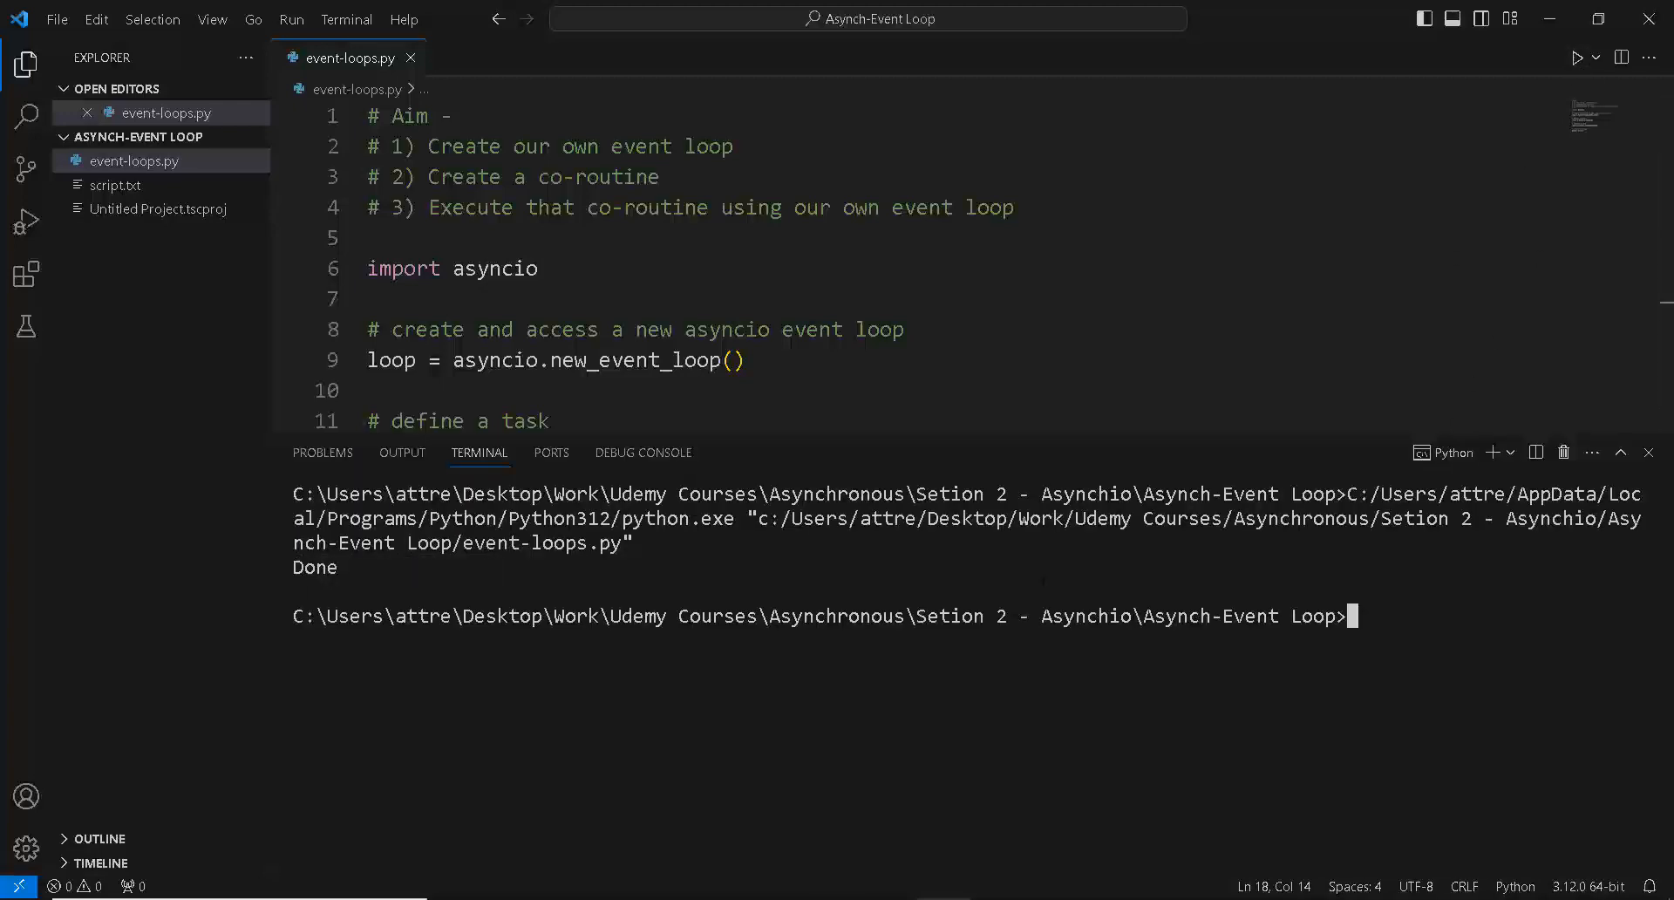
double_click(313, 566)
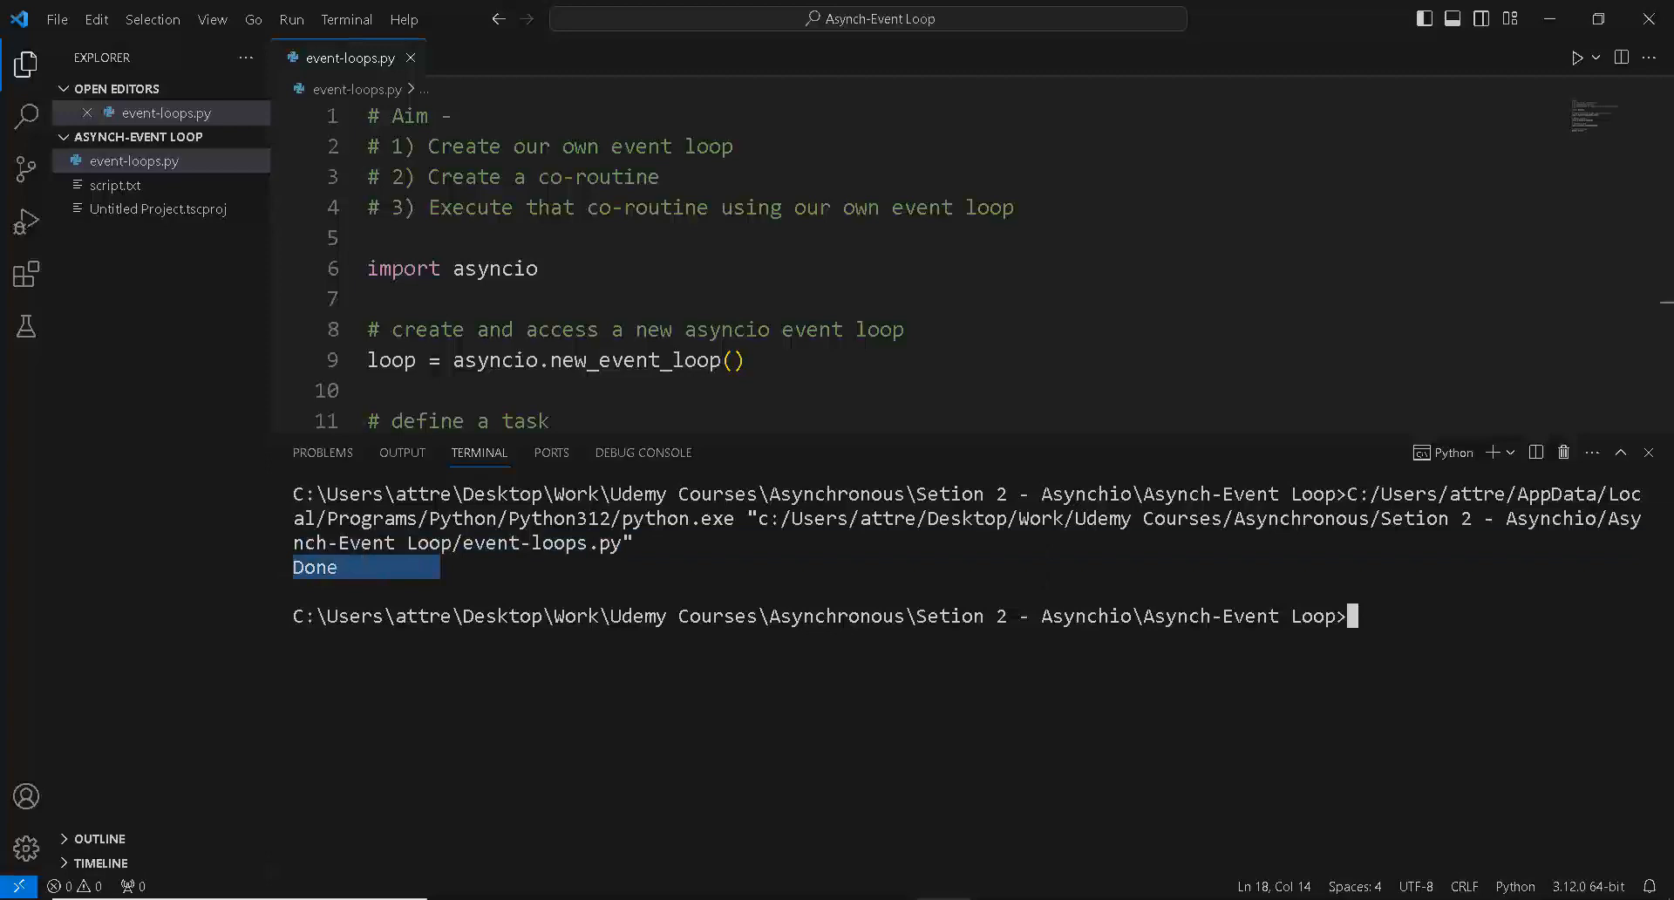